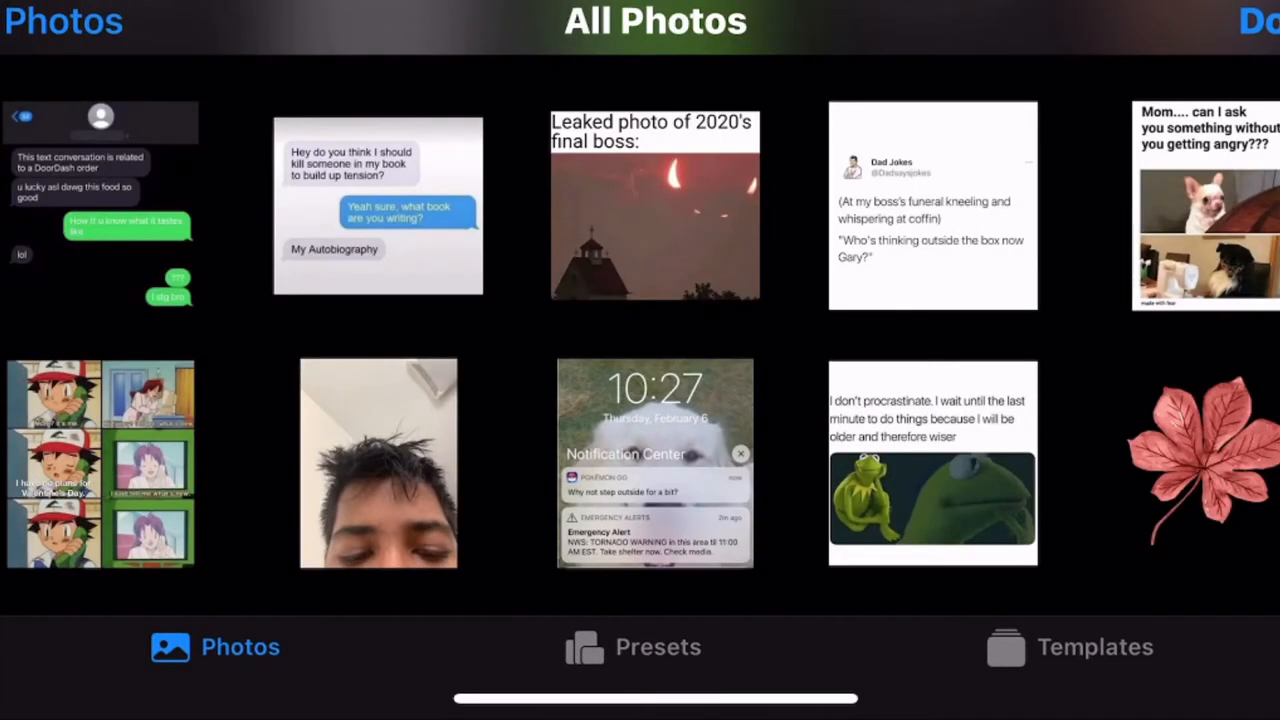
# Create a Landscape-preset canvas and insert the RTX photo from the Photos library, resized on the canvas.
pyautogui.click(632, 648)
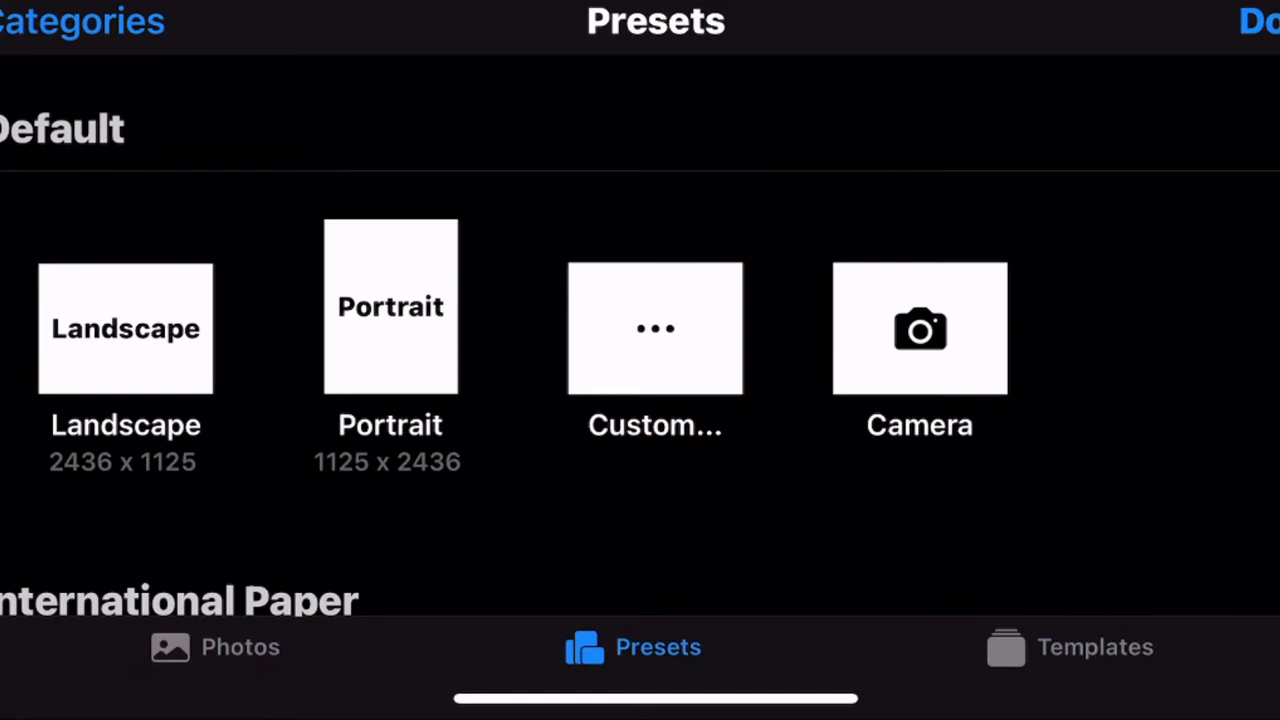
pyautogui.click(126, 328)
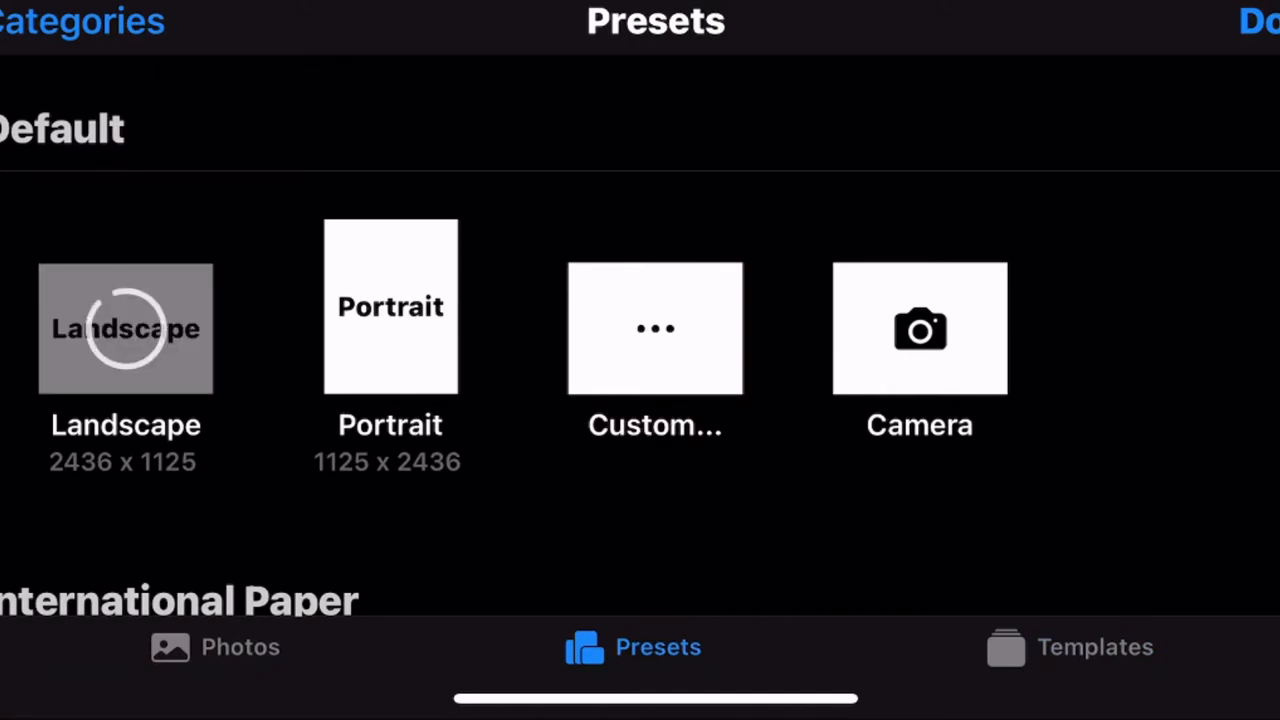
pyautogui.click(126, 328)
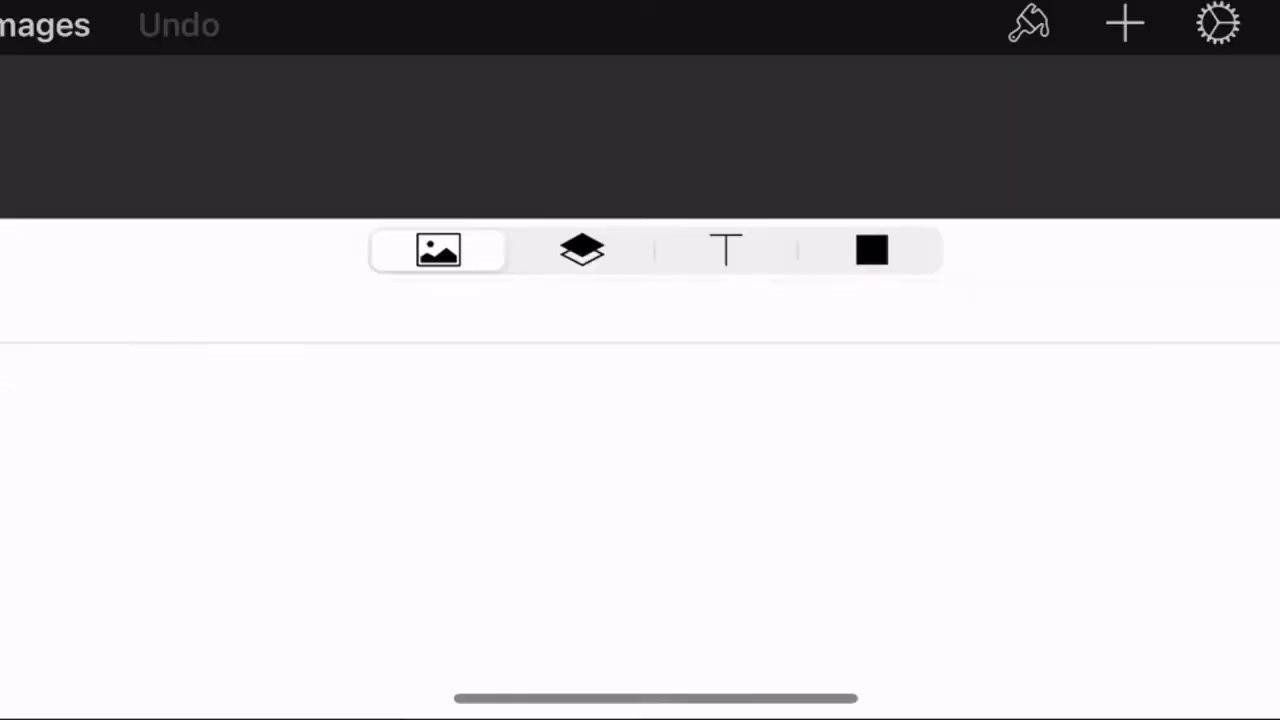
pyautogui.click(582, 250)
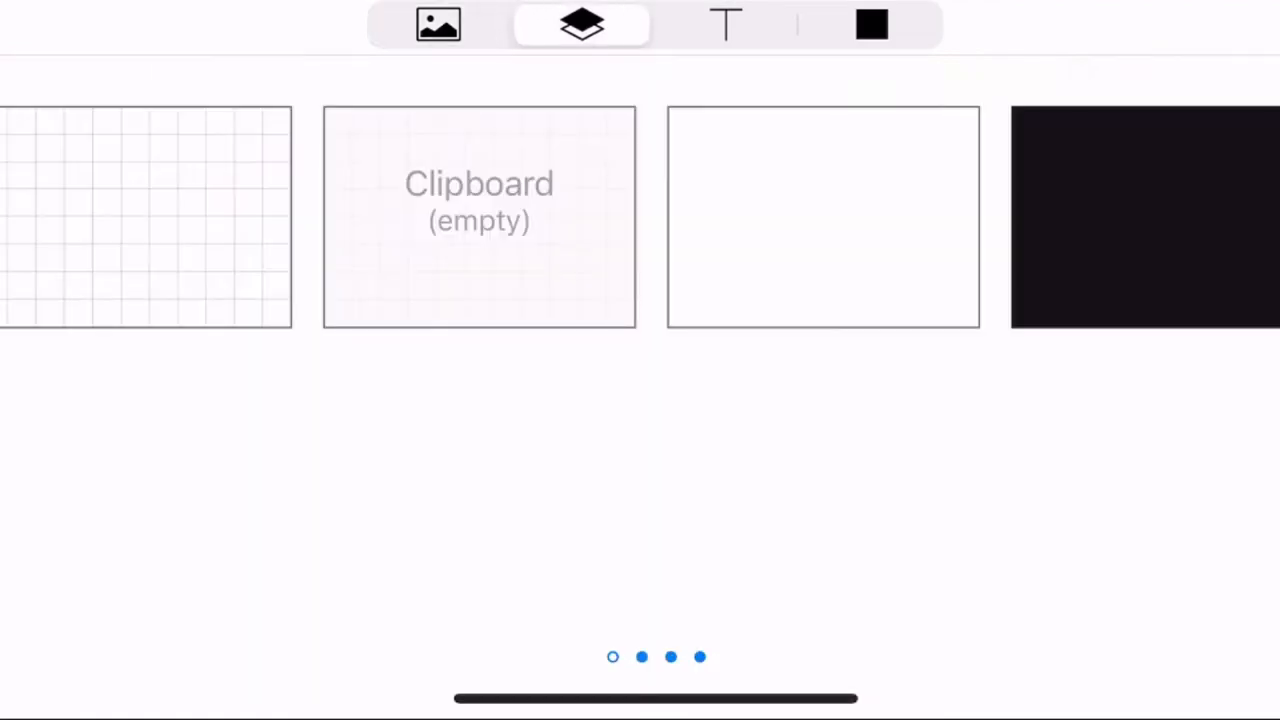
pyautogui.click(436, 24)
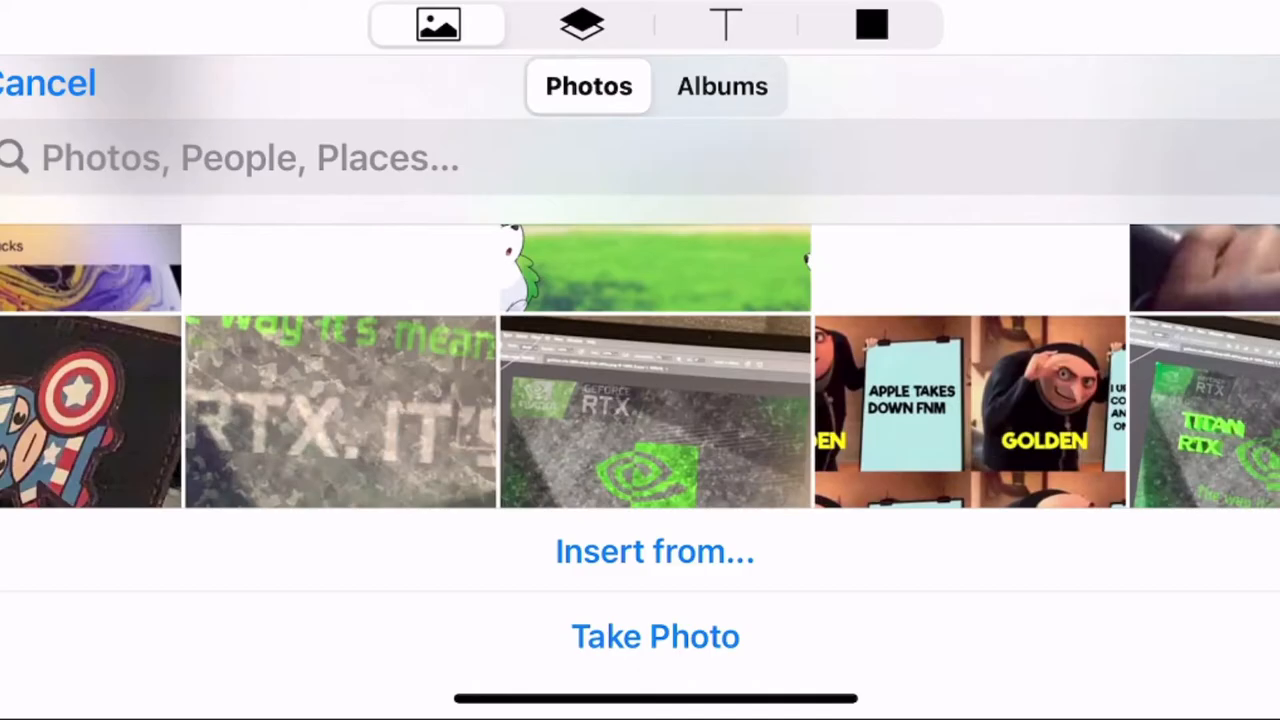
pyautogui.click(340, 412)
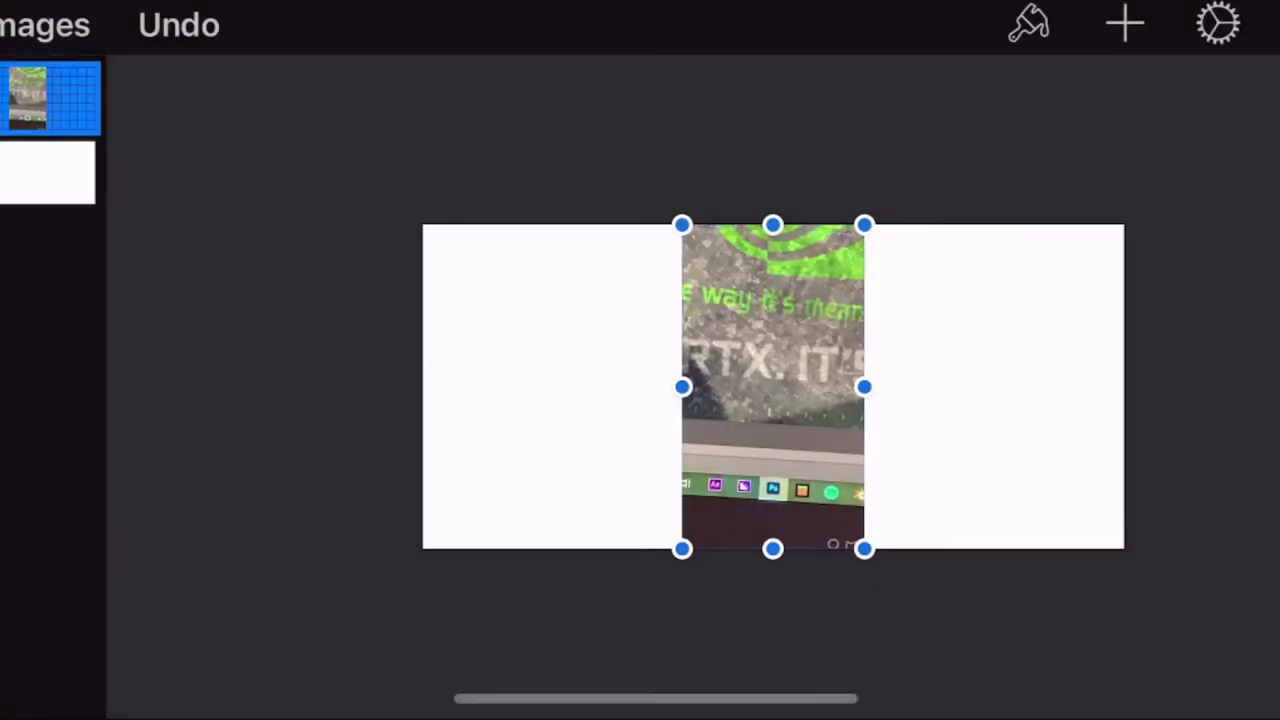
pyautogui.moveTo(772, 388); pyautogui.dragTo(512, 370)
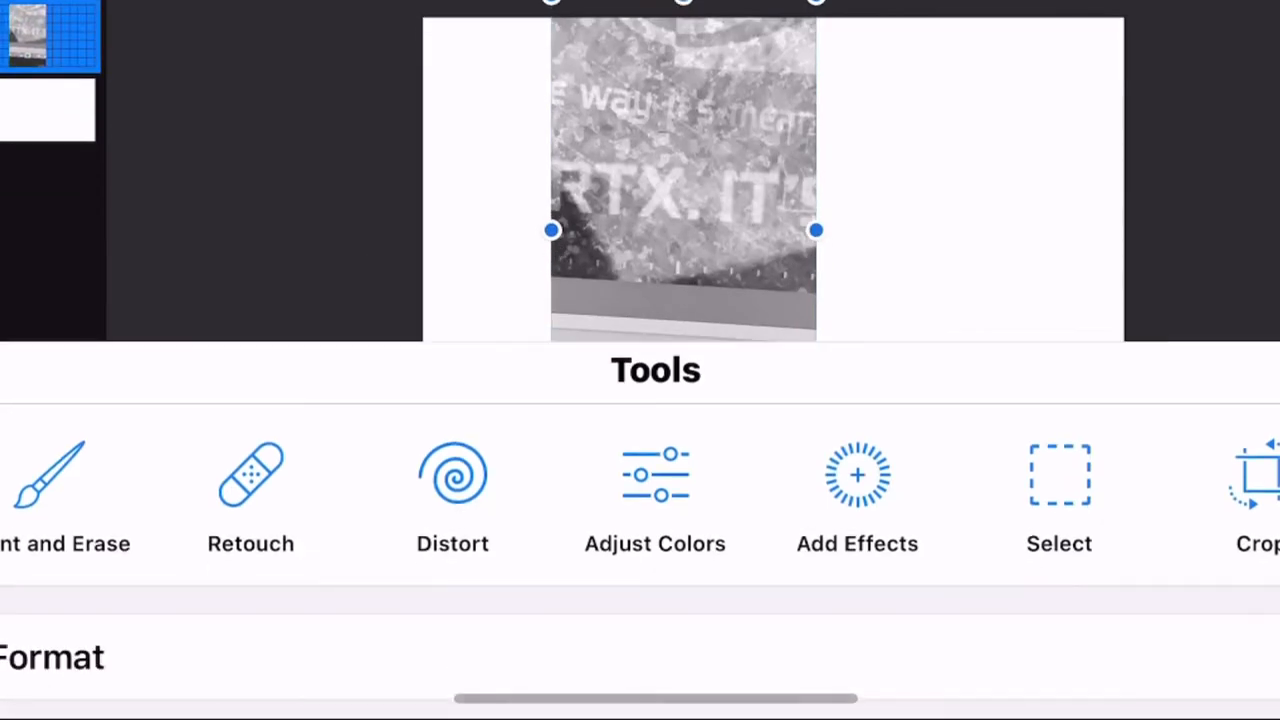
# Apply the Black & White effect in its Faded variant to the RTX photo layer.
pyautogui.click(856, 490)
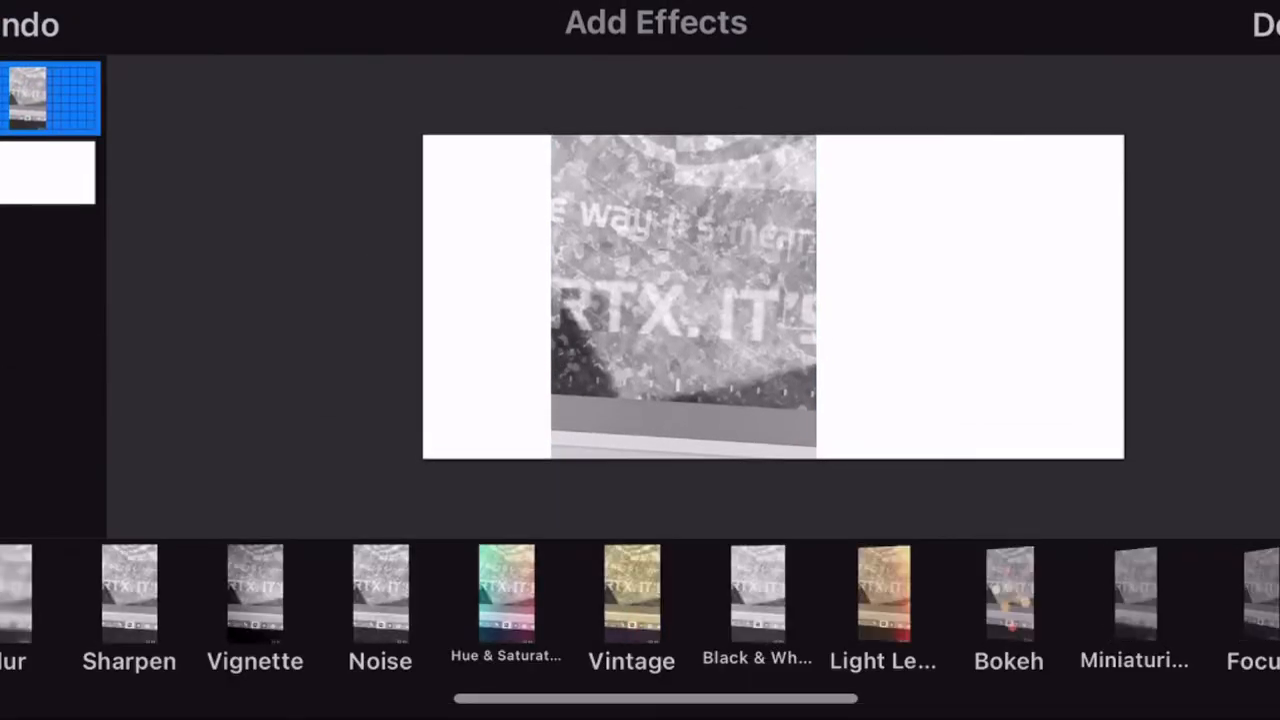
pyautogui.click(756, 592)
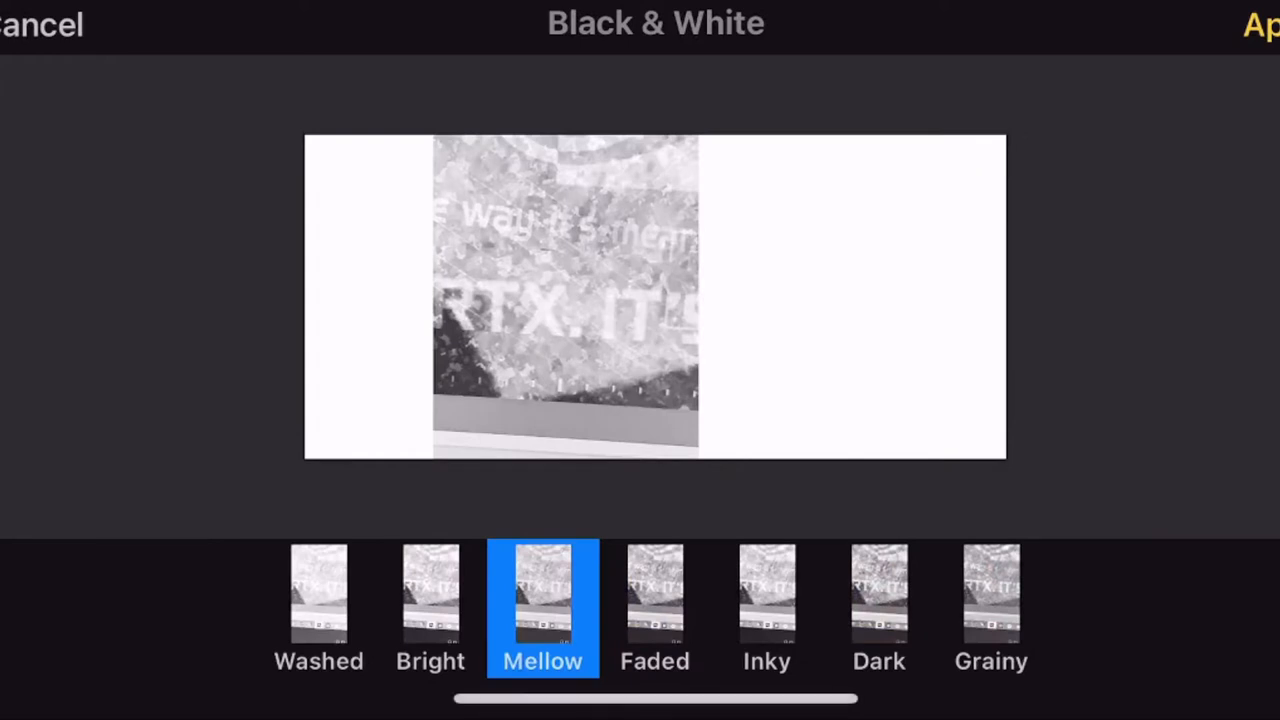
pyautogui.click(656, 590)
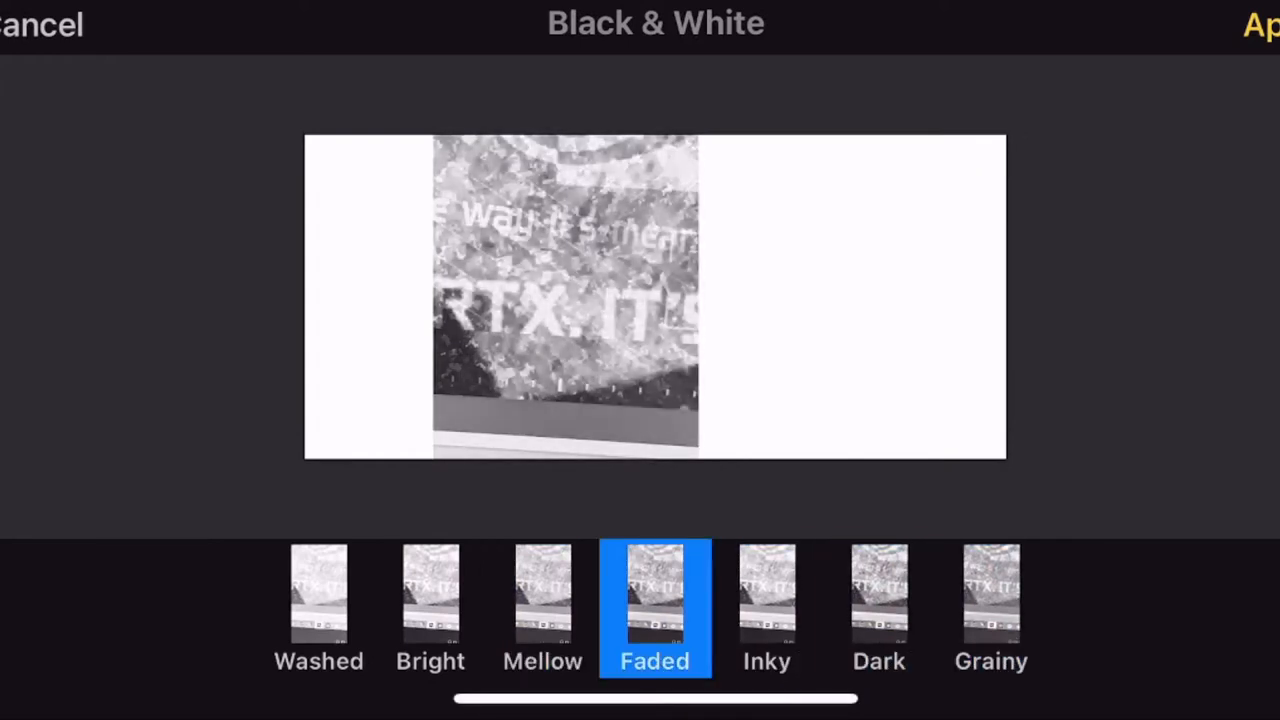
pyautogui.click(1262, 24)
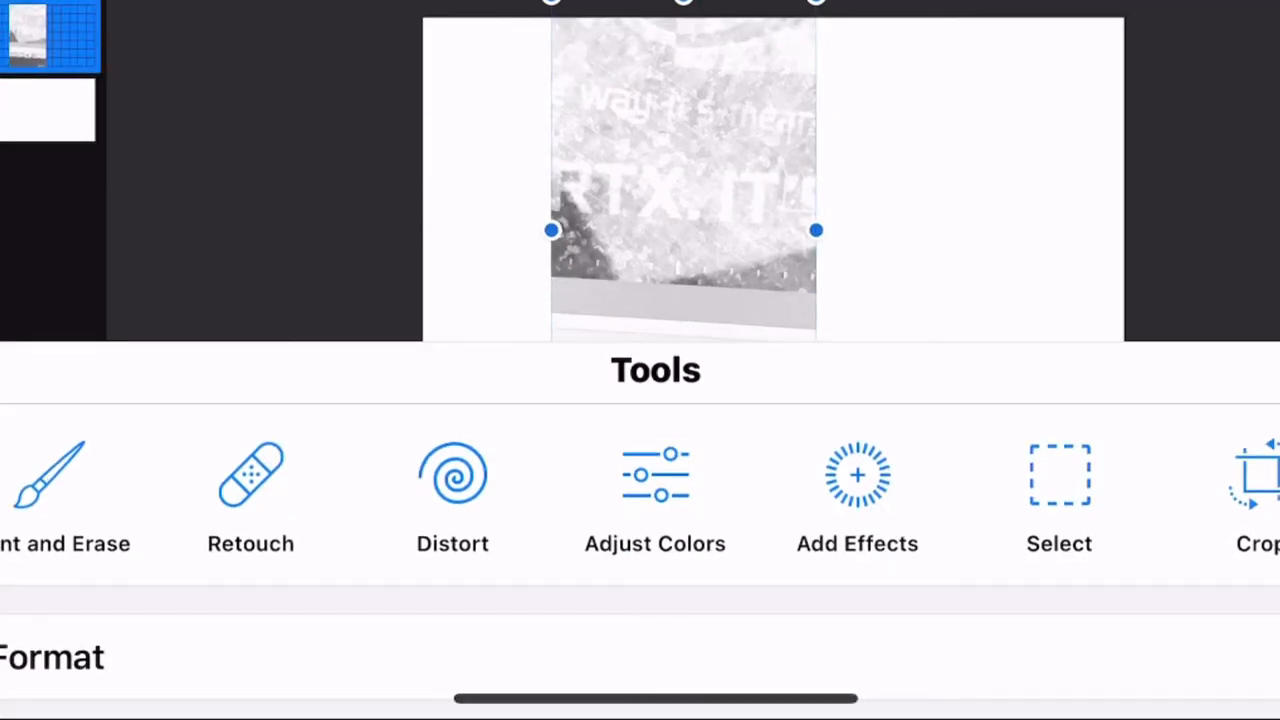
# Adjust Colors and reshape the Curves so the RTX photo turns vivid purple, then apply.
pyautogui.click(656, 490)
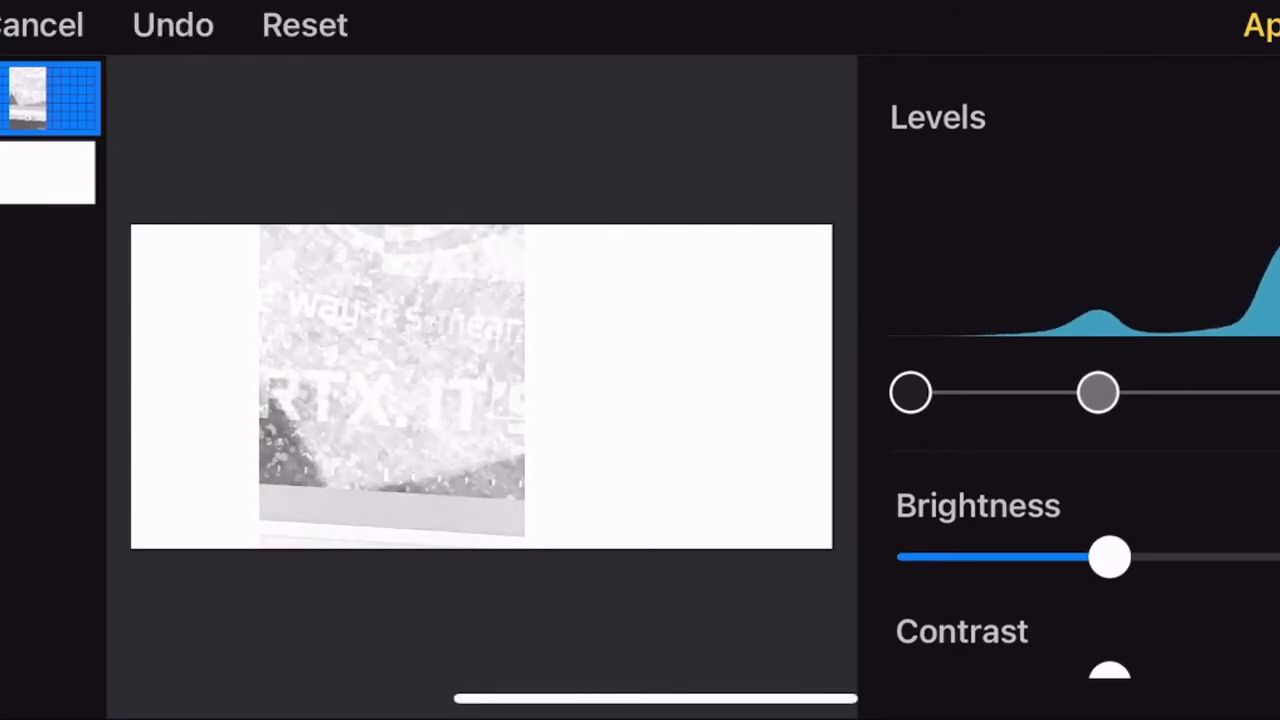
pyautogui.scroll(-3)
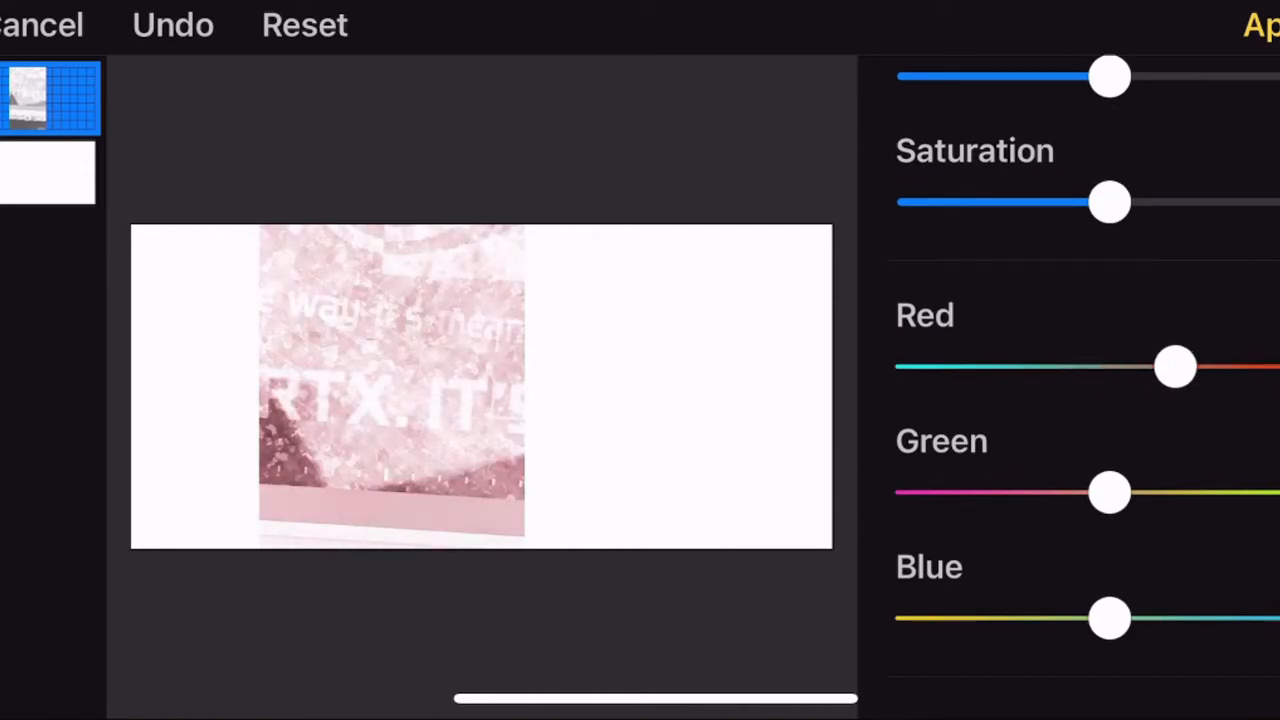
pyautogui.scroll(-3)
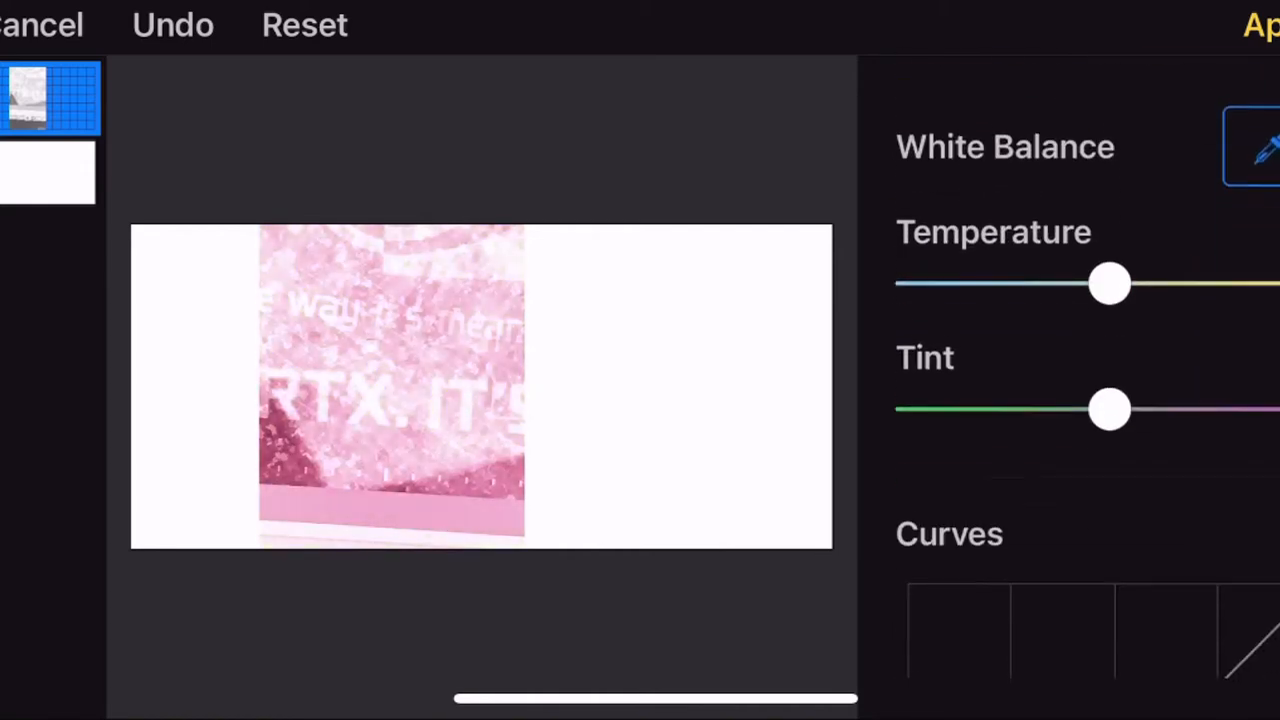
pyautogui.moveTo(1110, 284); pyautogui.dragTo(1010, 180)
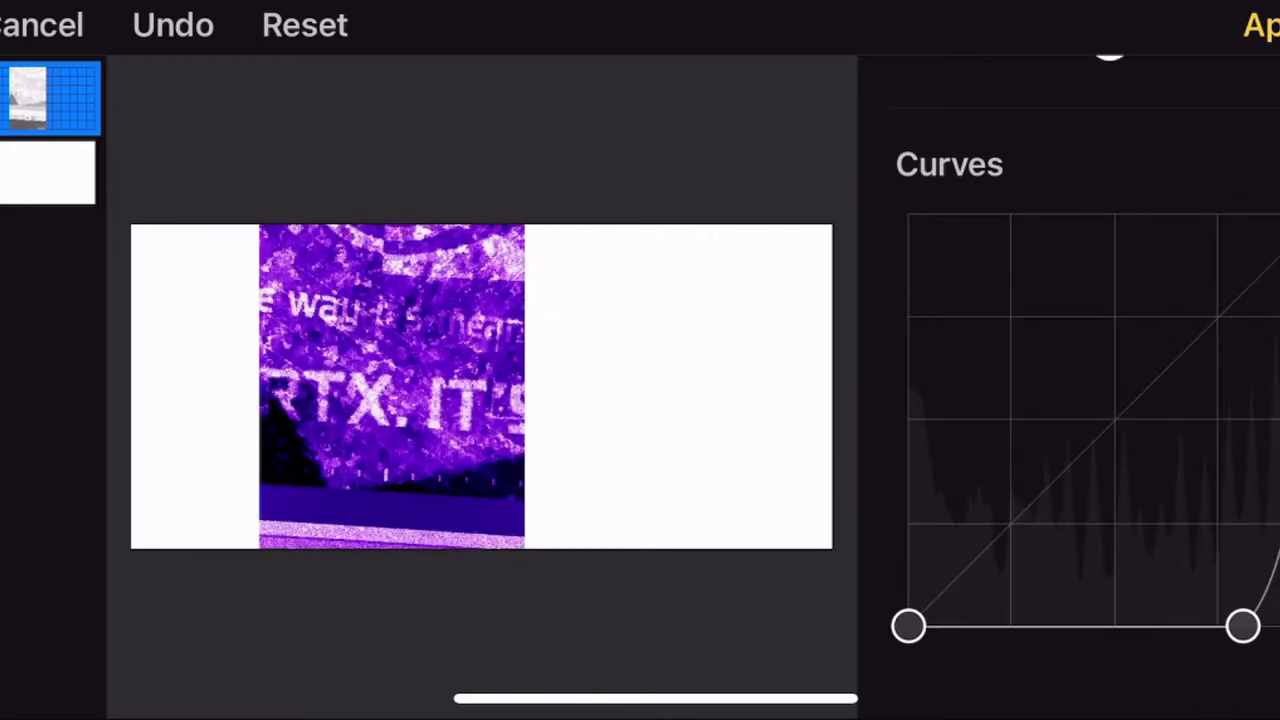
pyautogui.click(1264, 24)
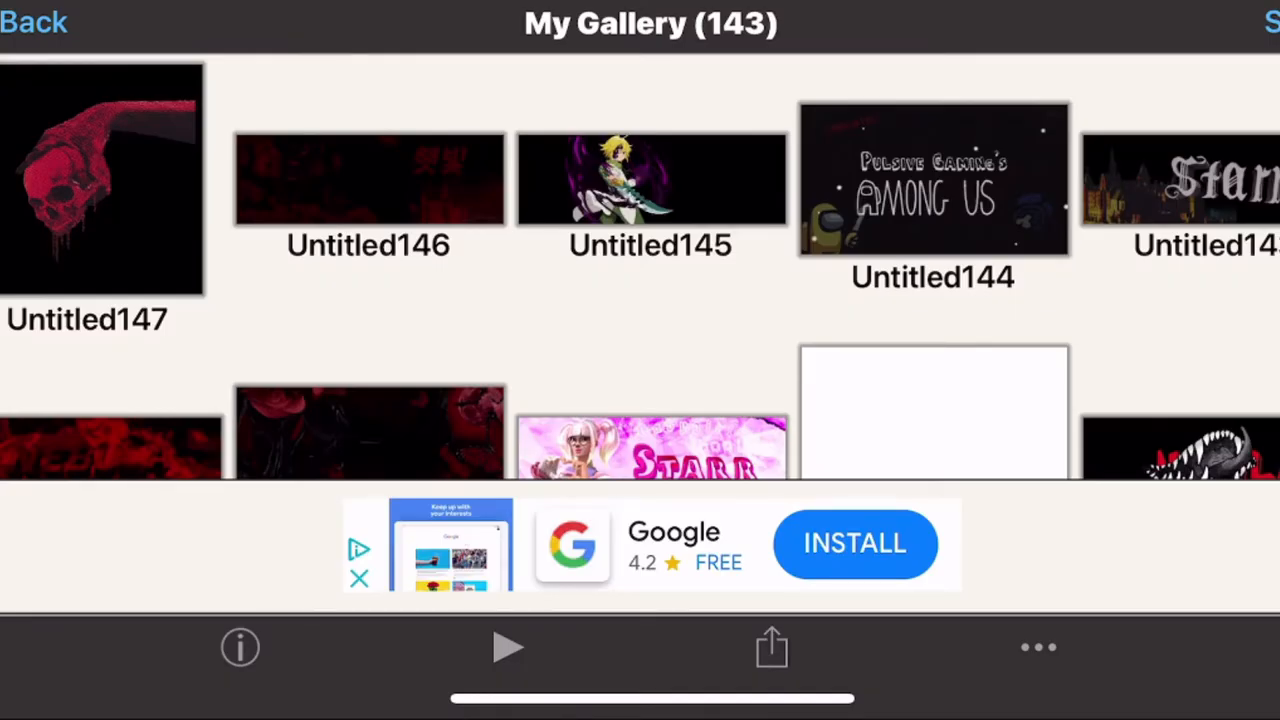
pyautogui.scroll(-3)
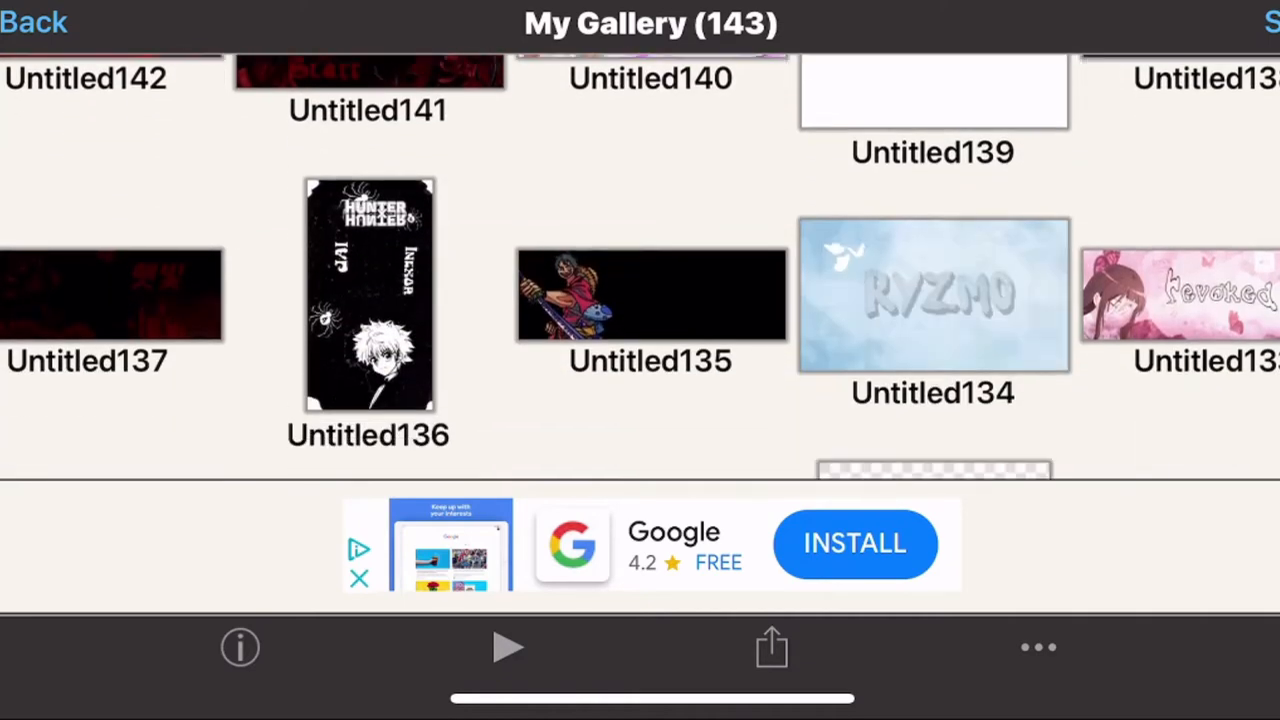
pyautogui.scroll(-3)
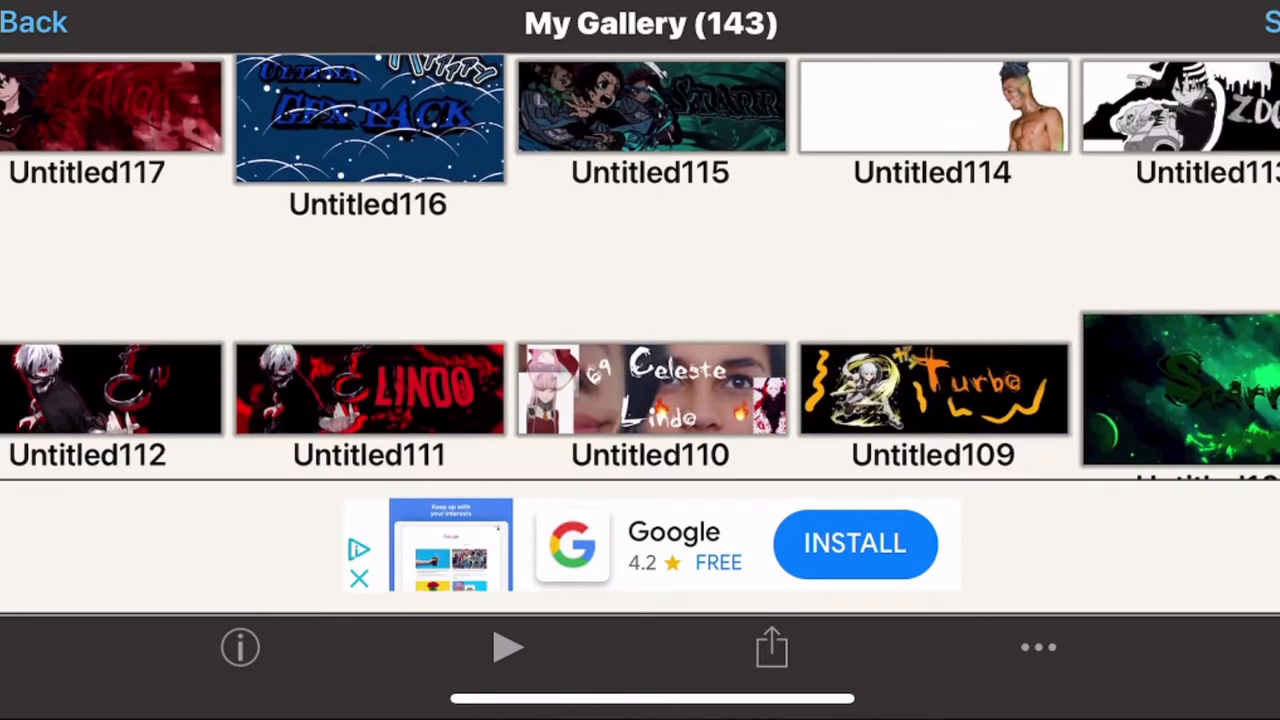
pyautogui.click(650, 104)
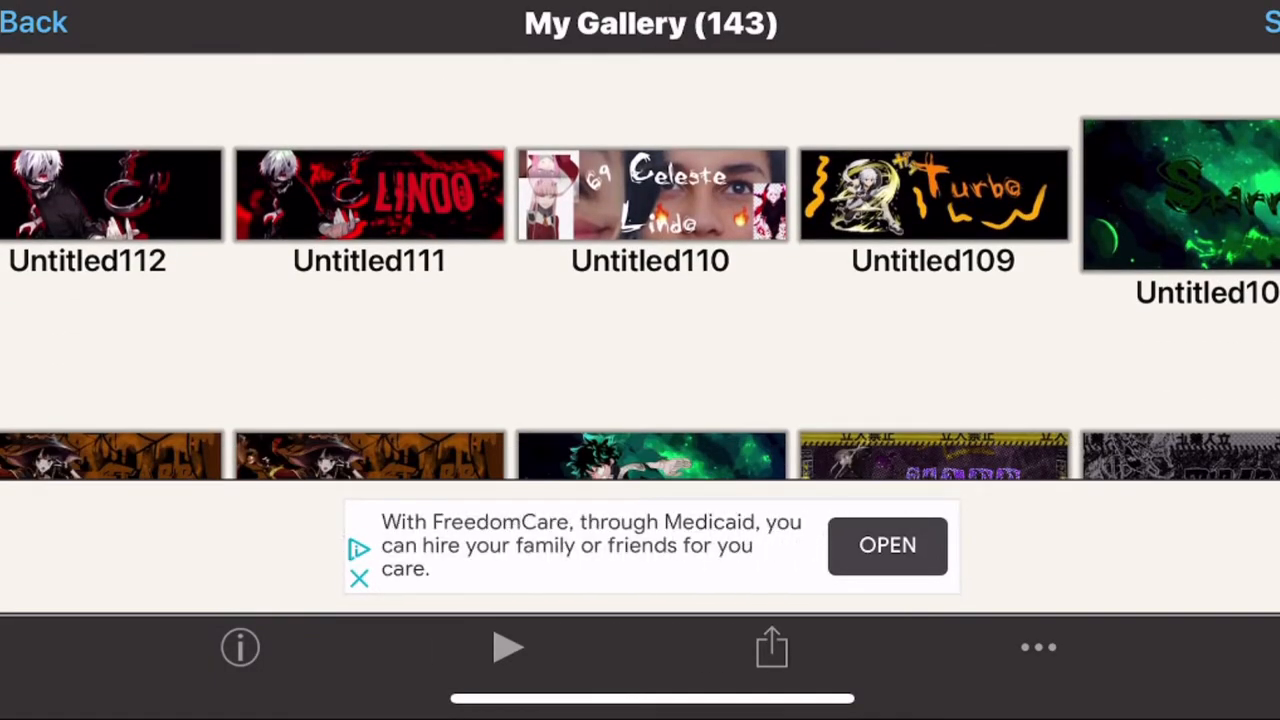
pyautogui.scroll(-3)
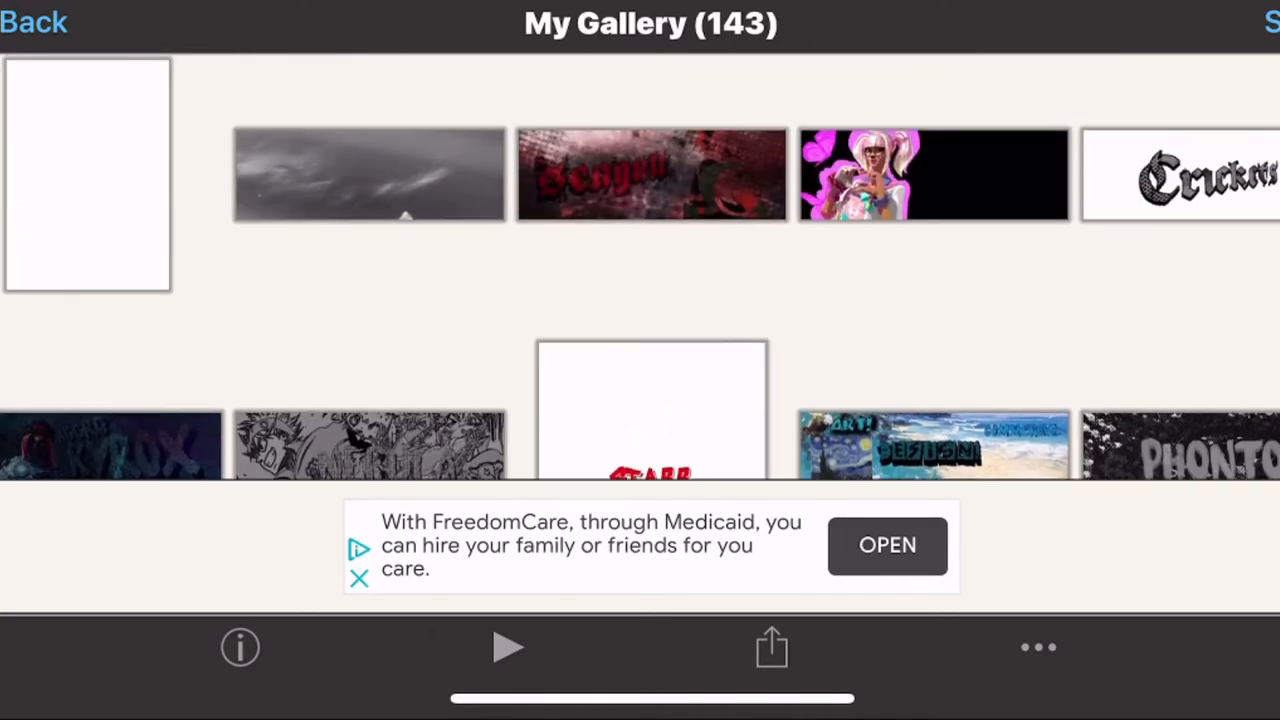
# Open the NEBULA header artwork, play its timelapse replay and close it back to the canvas.
pyautogui.click(368, 446)
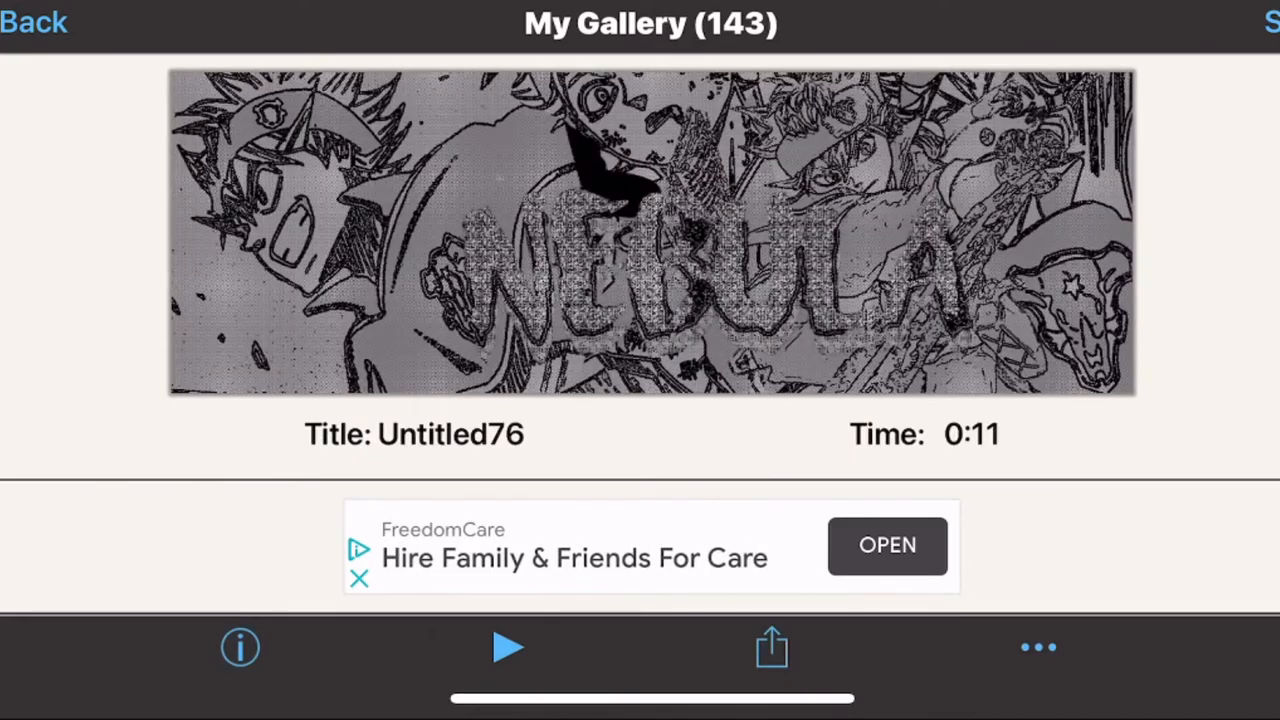
pyautogui.click(508, 646)
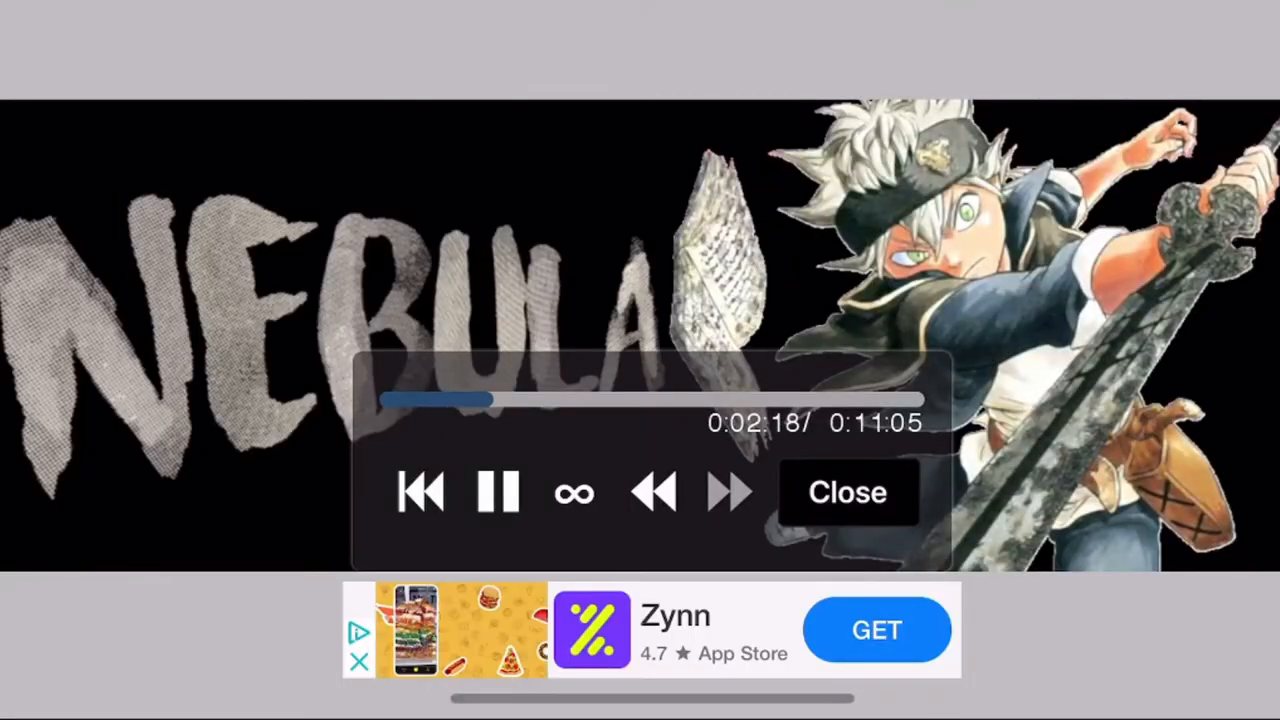
pyautogui.click(848, 492)
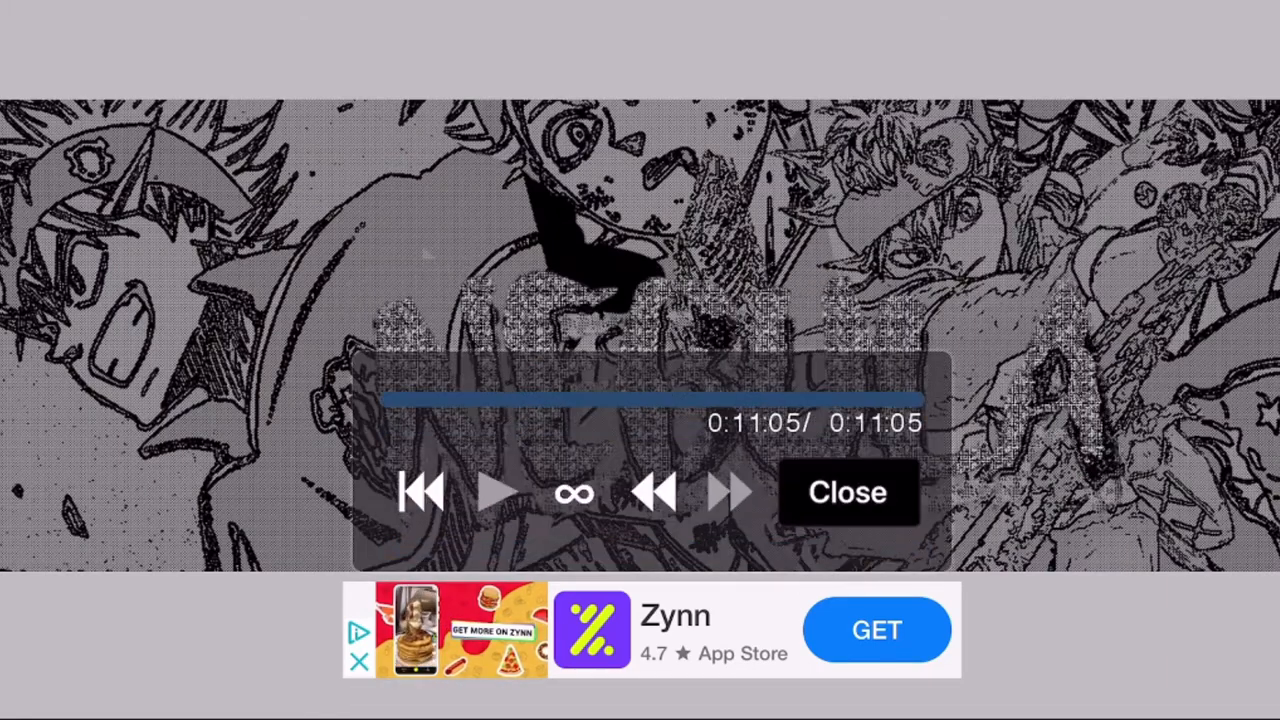
pyautogui.click(848, 492)
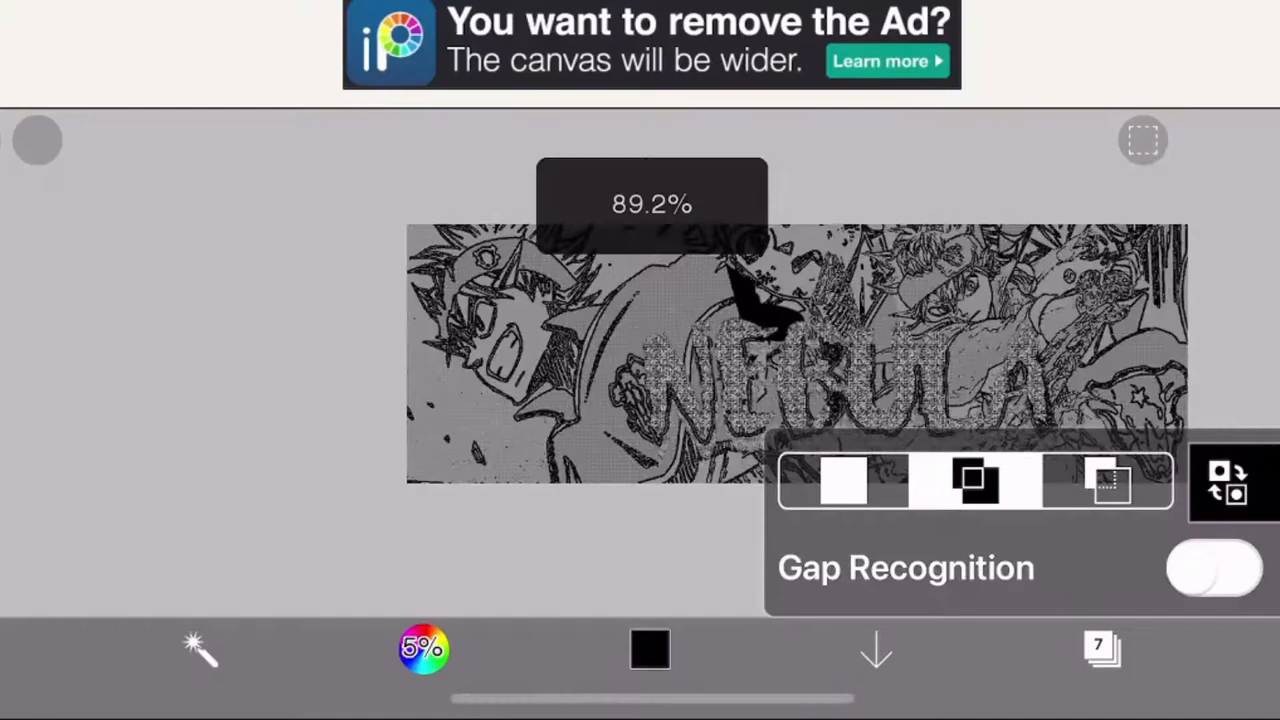
# Preview the Hexagonal Pixelate filter on the NEBULA header and cancel it without applying.
pyautogui.click(1100, 648)
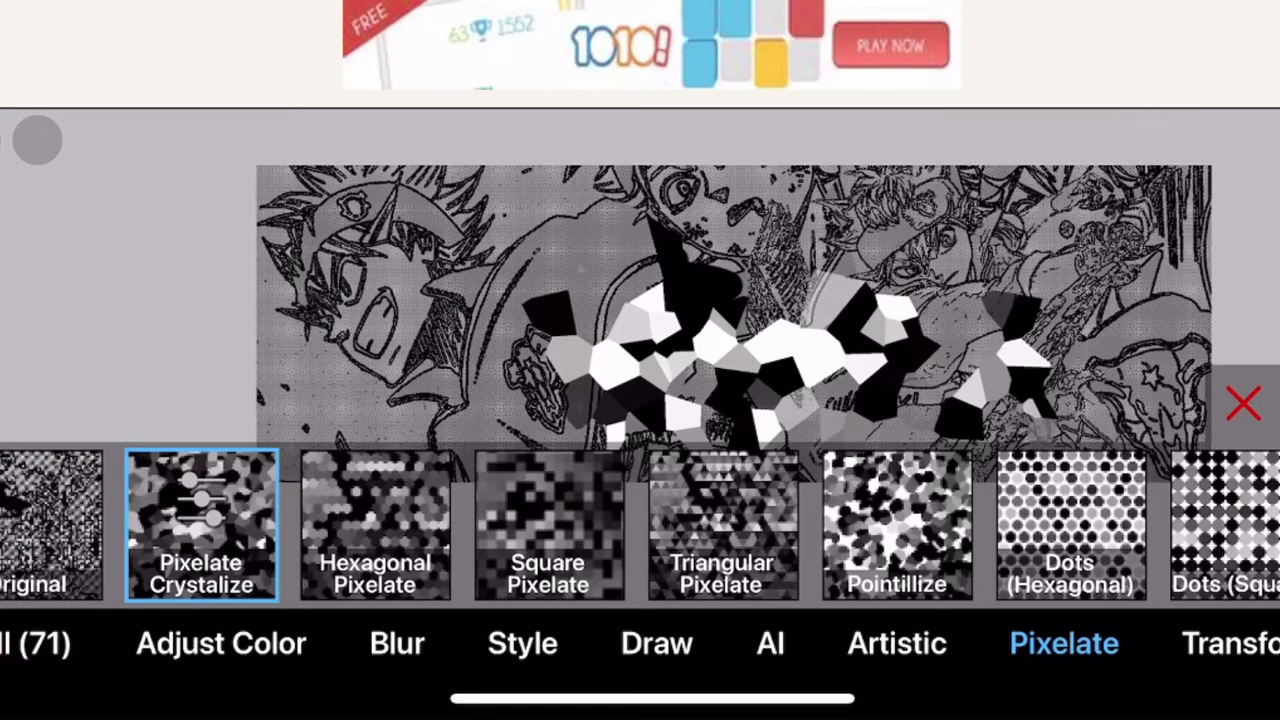
pyautogui.click(376, 524)
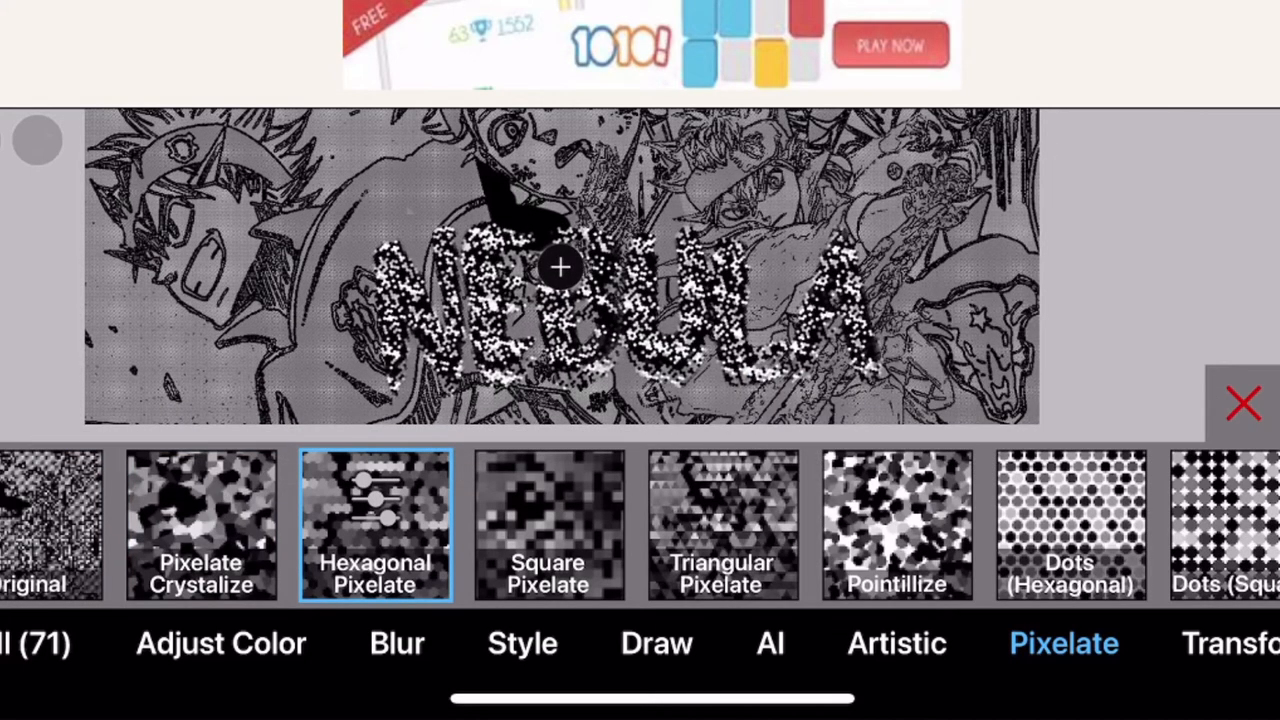
pyautogui.click(376, 524)
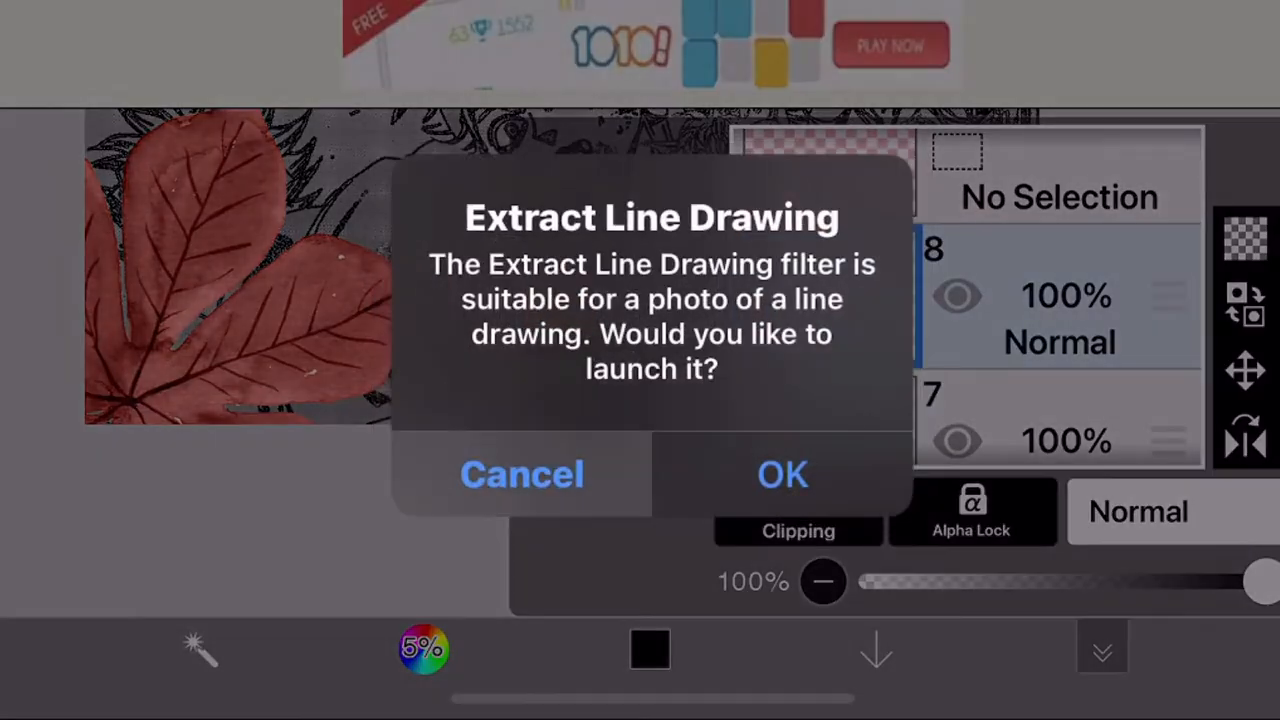
# Decline line extraction, browse AI and Artistic filters, preview Chromatic Aberration (Zooming) at 200px distance.
pyautogui.click(784, 474)
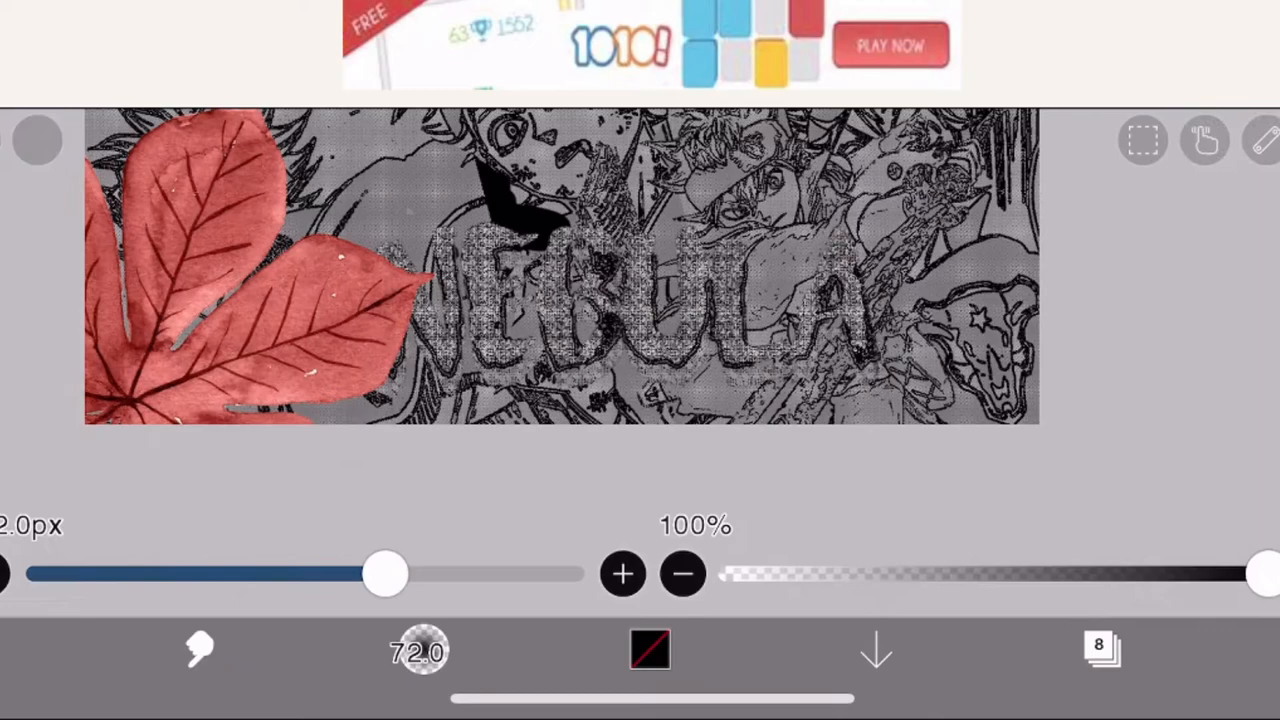
pyautogui.click(1064, 644)
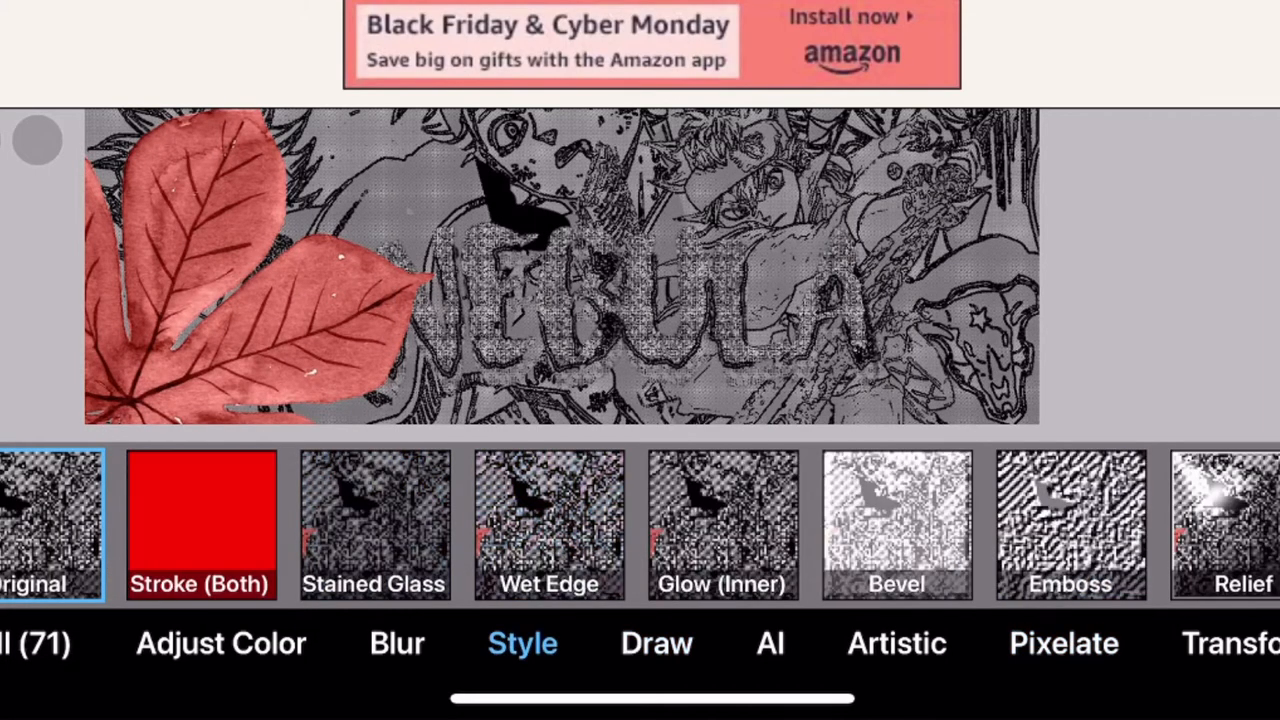
pyautogui.click(770, 644)
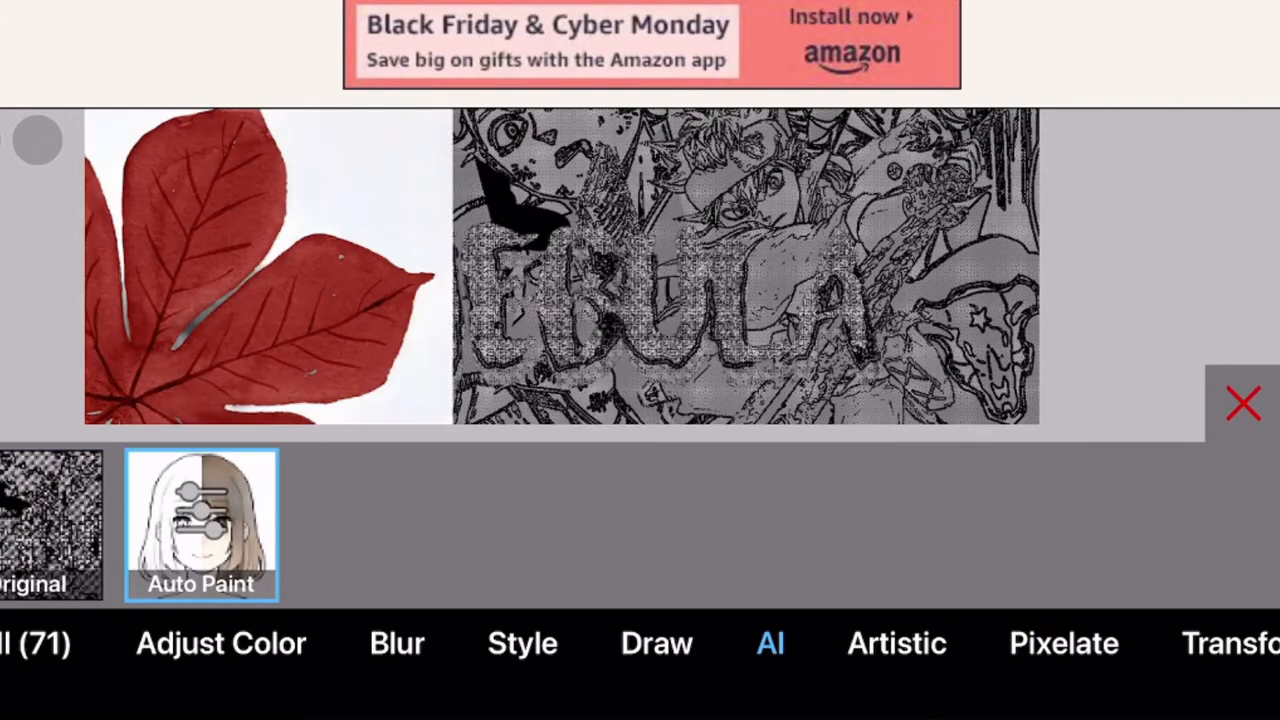
pyautogui.click(896, 644)
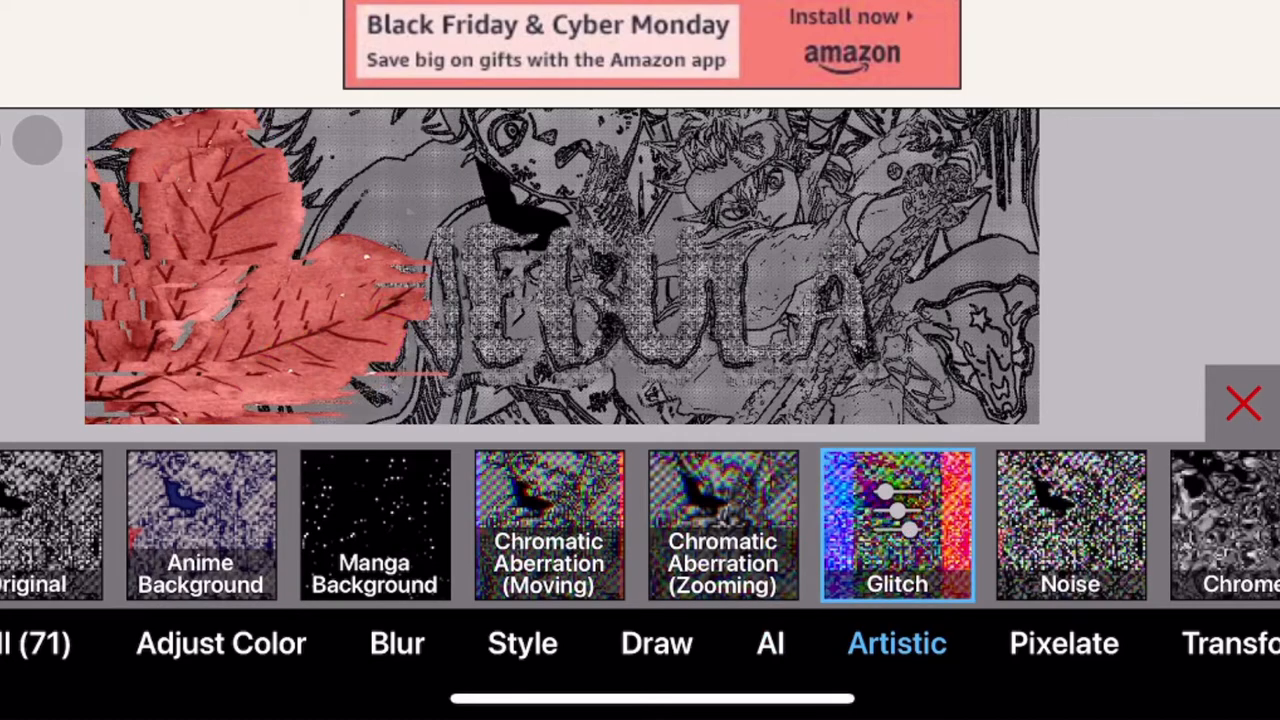
pyautogui.click(722, 524)
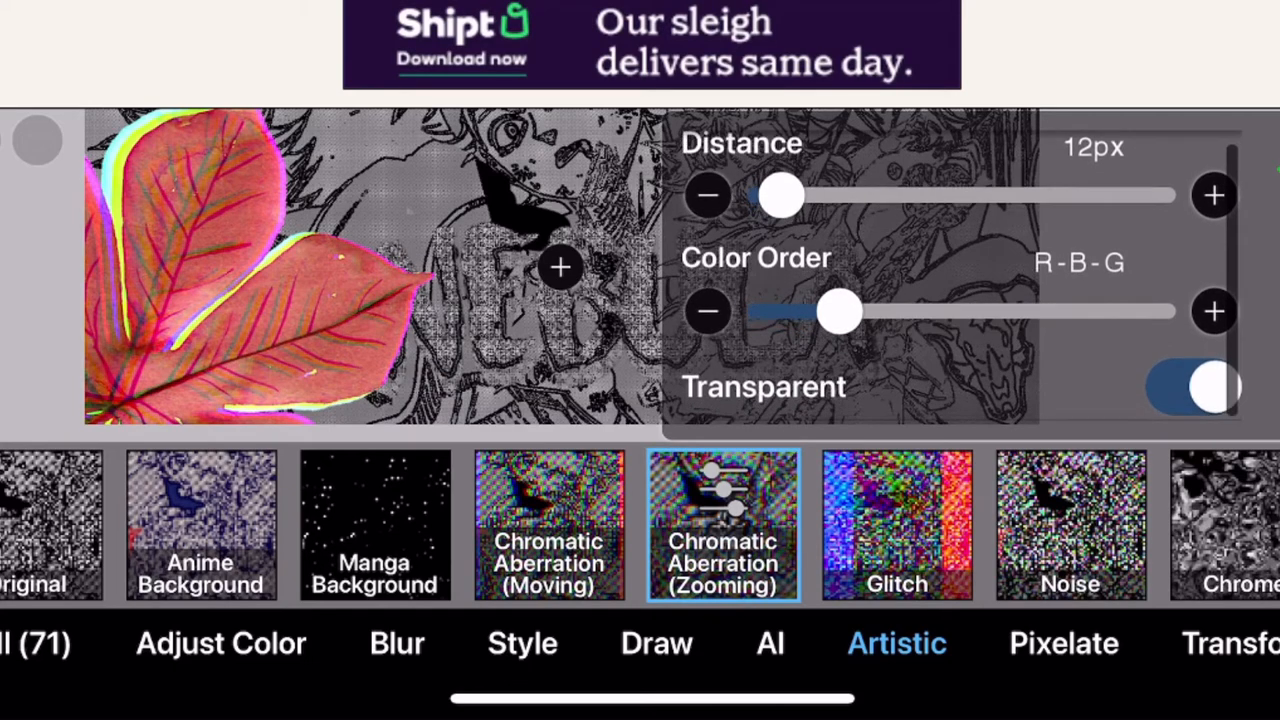
pyautogui.moveTo(780, 196); pyautogui.dragTo(1164, 196)
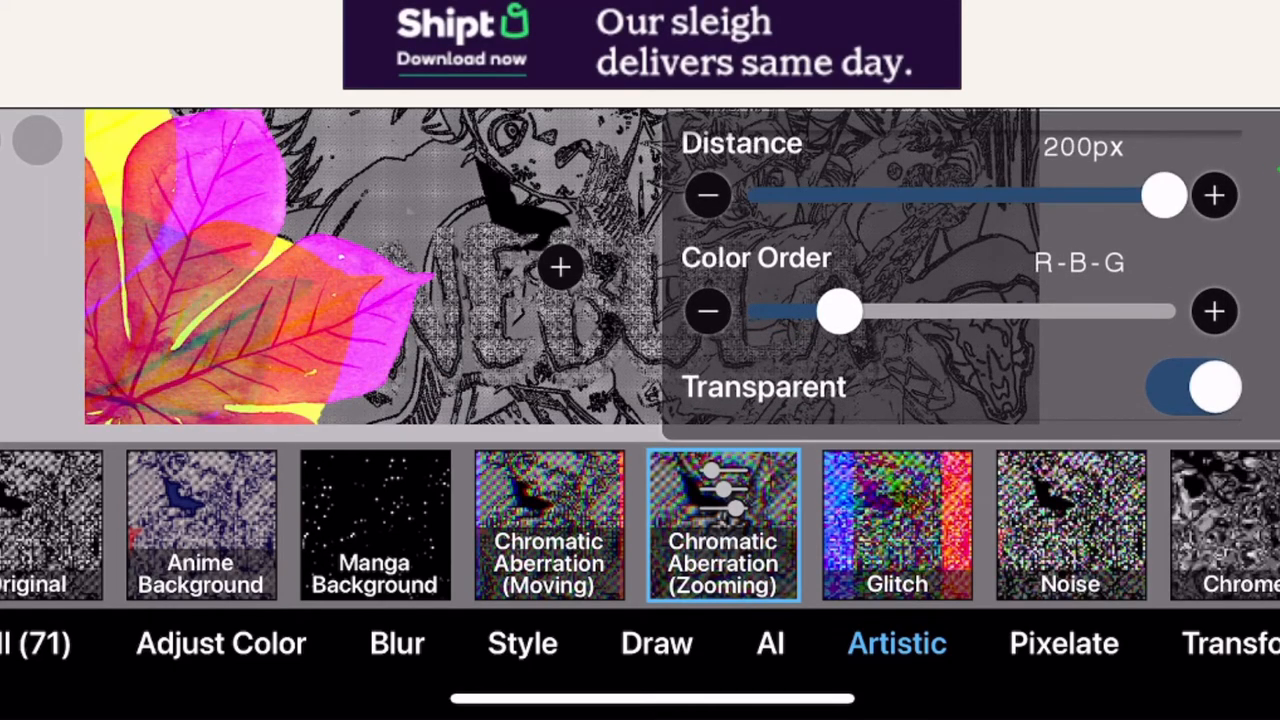
# Try the Manga Background filter with tweaked settings, then return to My Gallery.
pyautogui.click(374, 524)
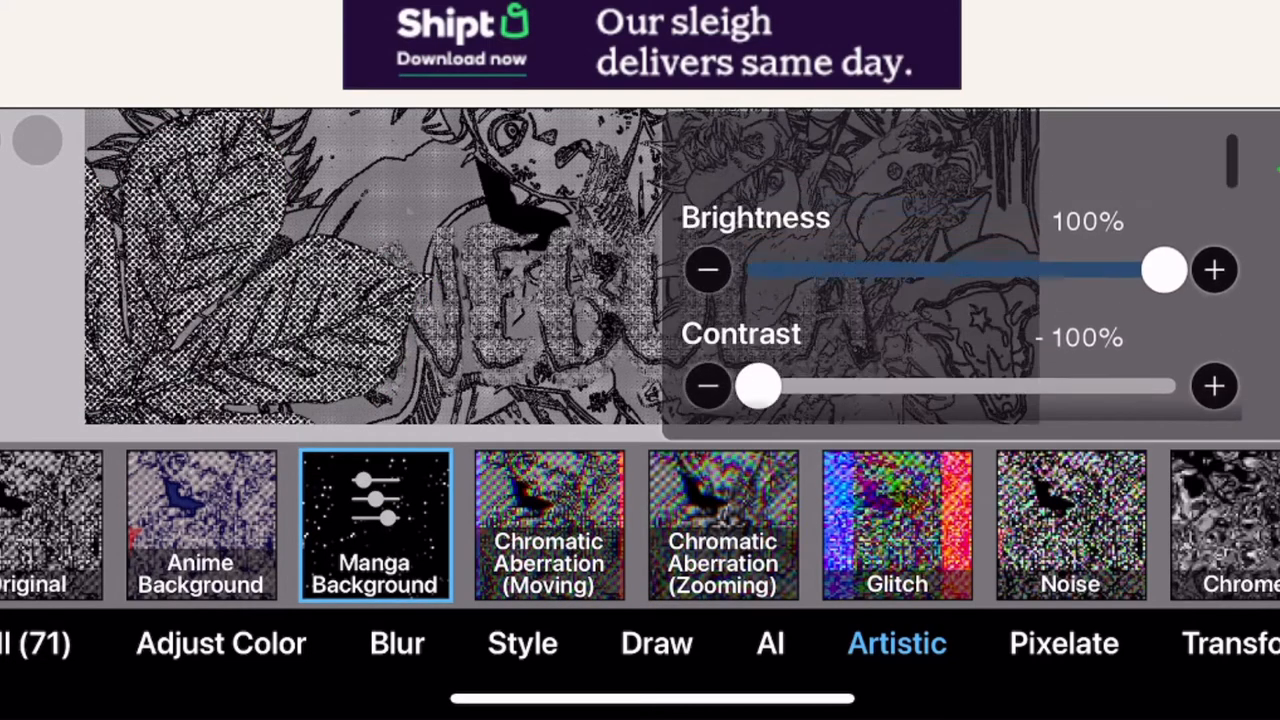
pyautogui.moveTo(1164, 270); pyautogui.dragTo(990, 204)
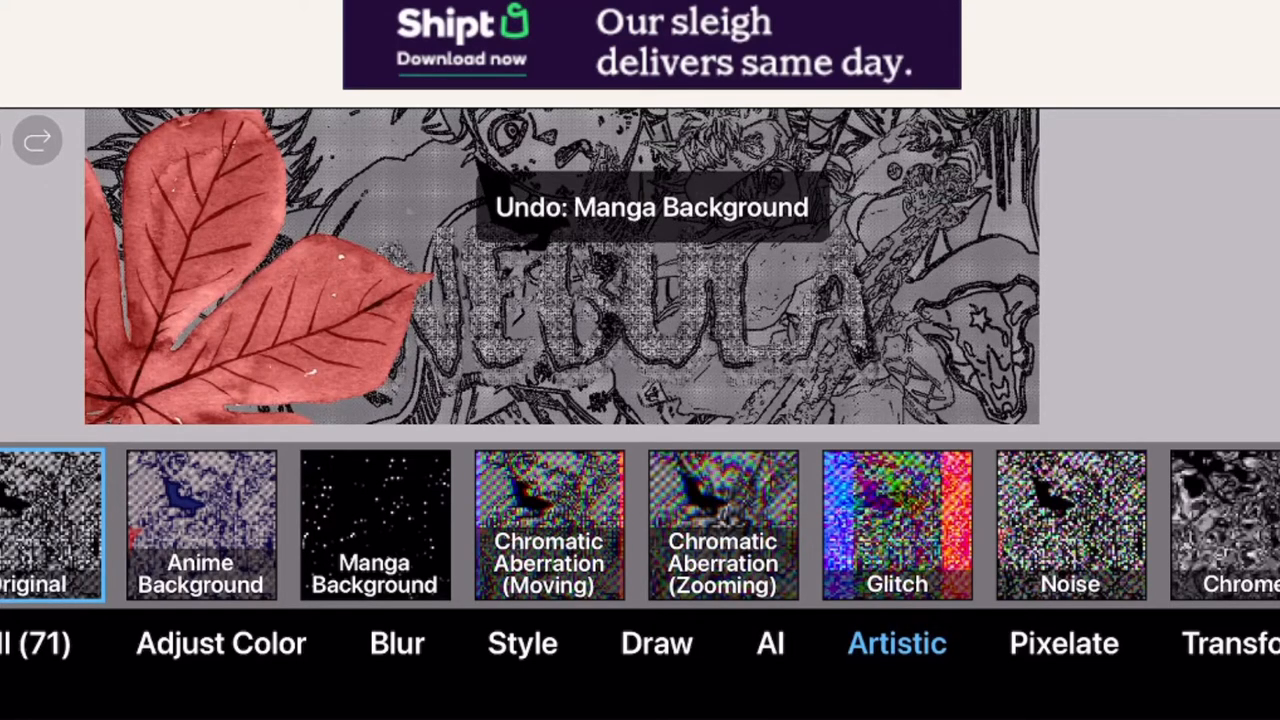
pyautogui.click(36, 22)
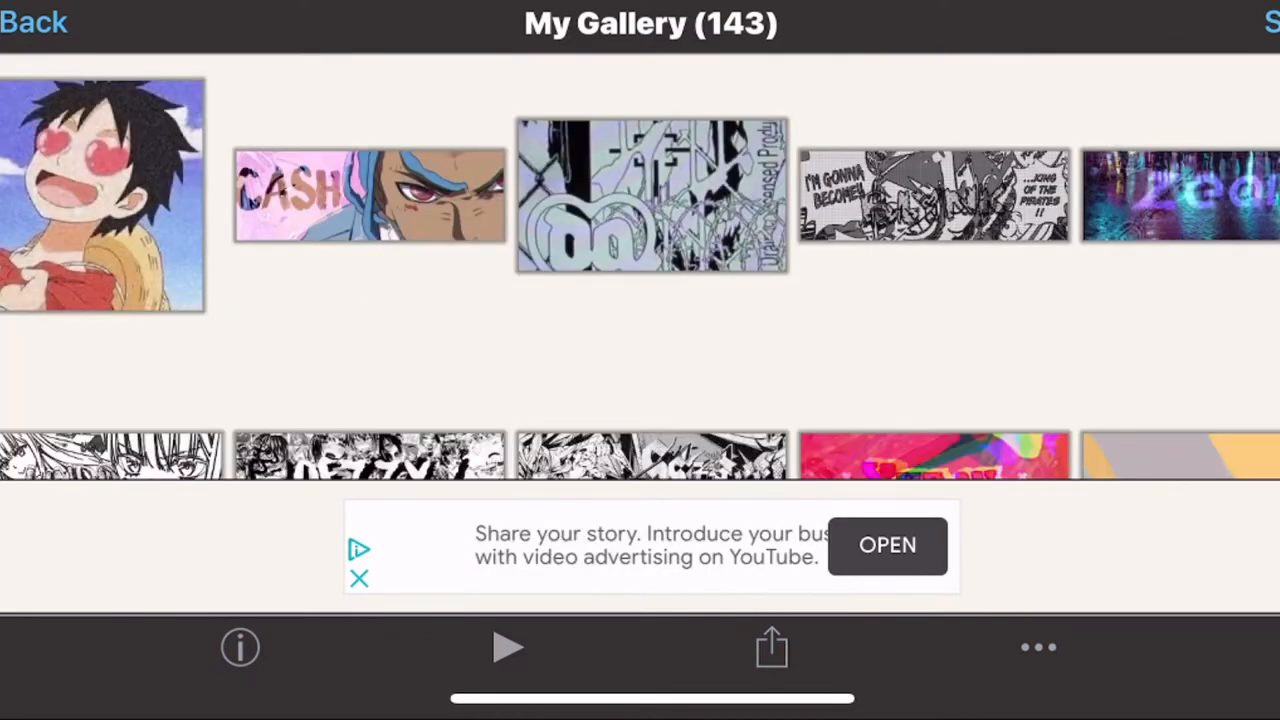
pyautogui.scroll(-3)
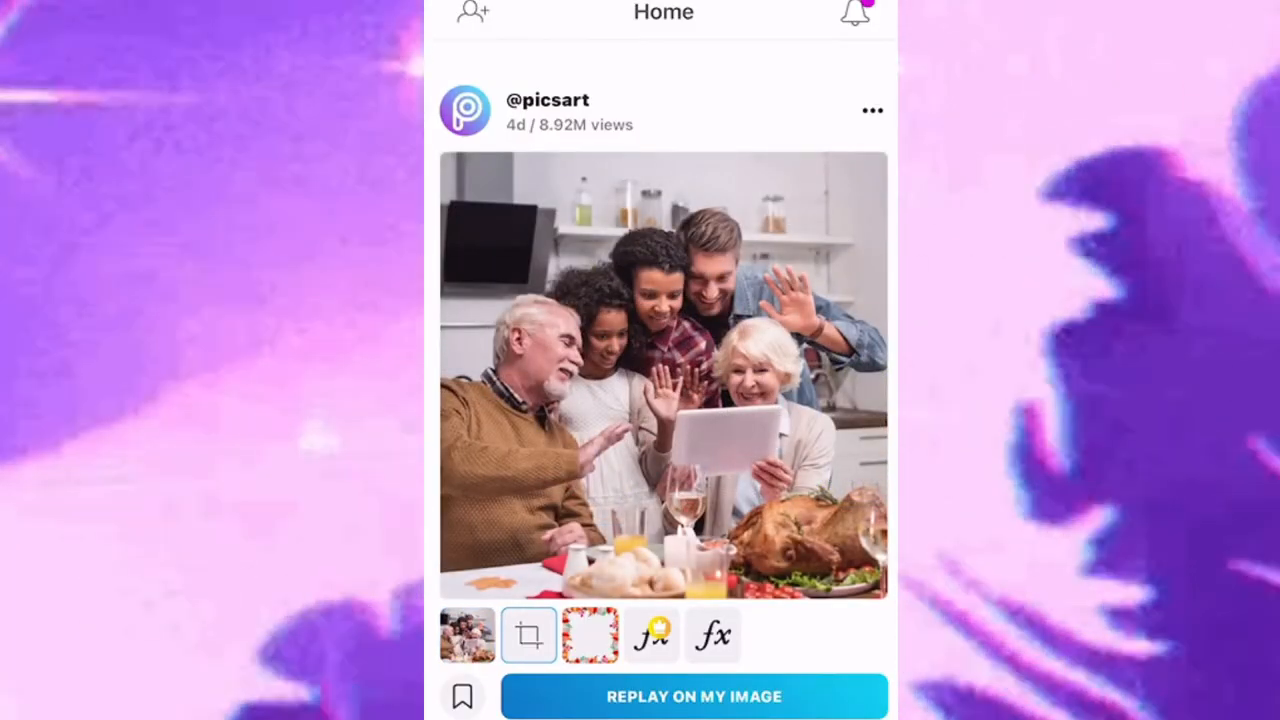
# Cycle through the post's original, crop and autumn-frame replay steps, then go to the discover feed.
pyautogui.click(590, 636)
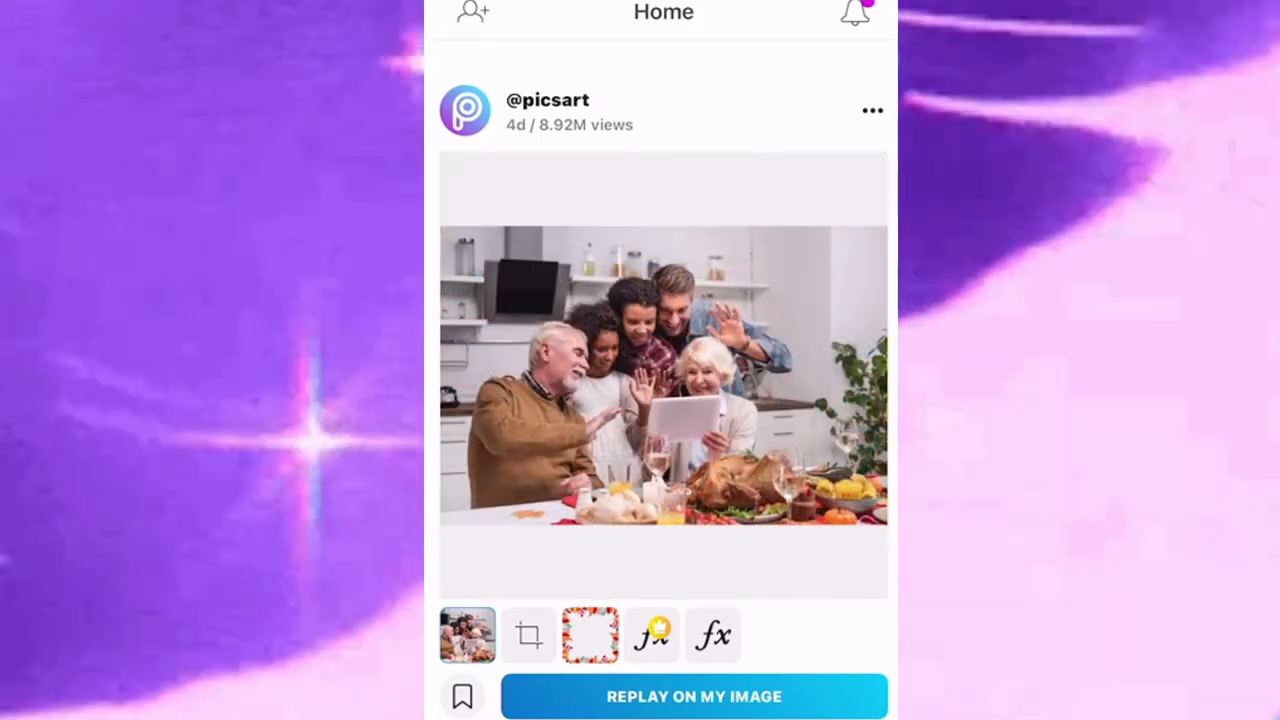
pyautogui.click(528, 636)
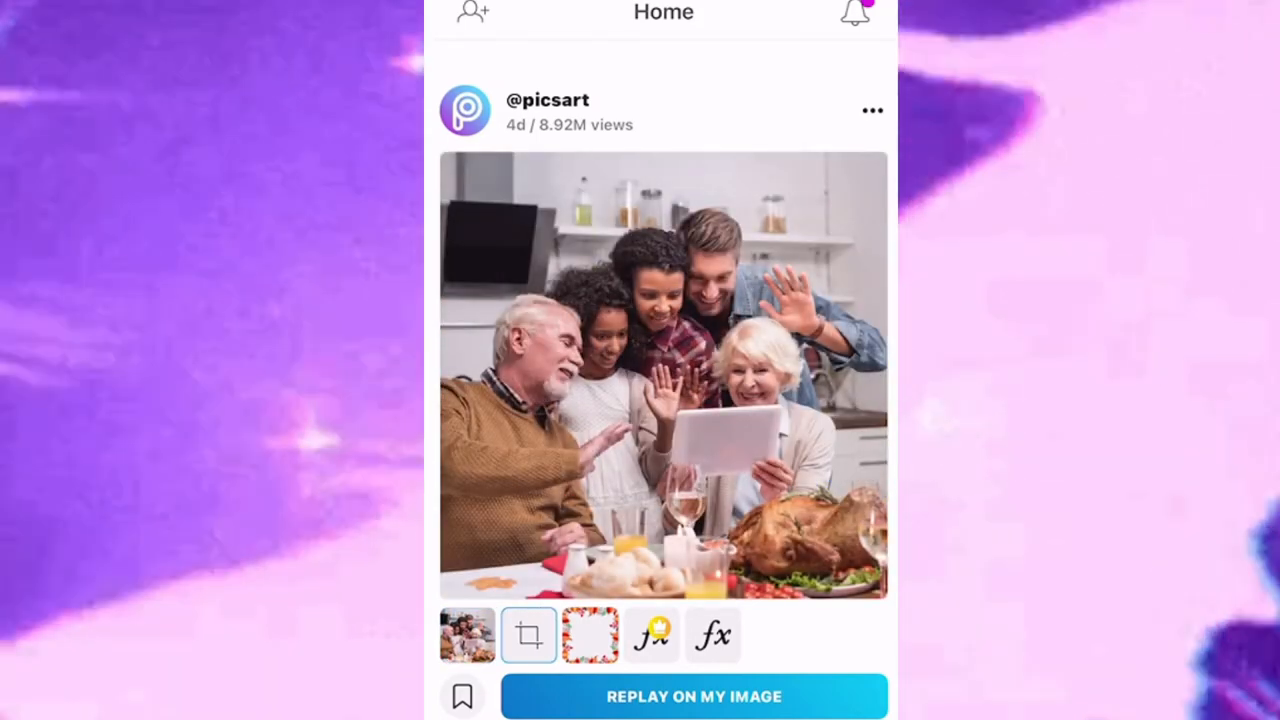
pyautogui.click(652, 636)
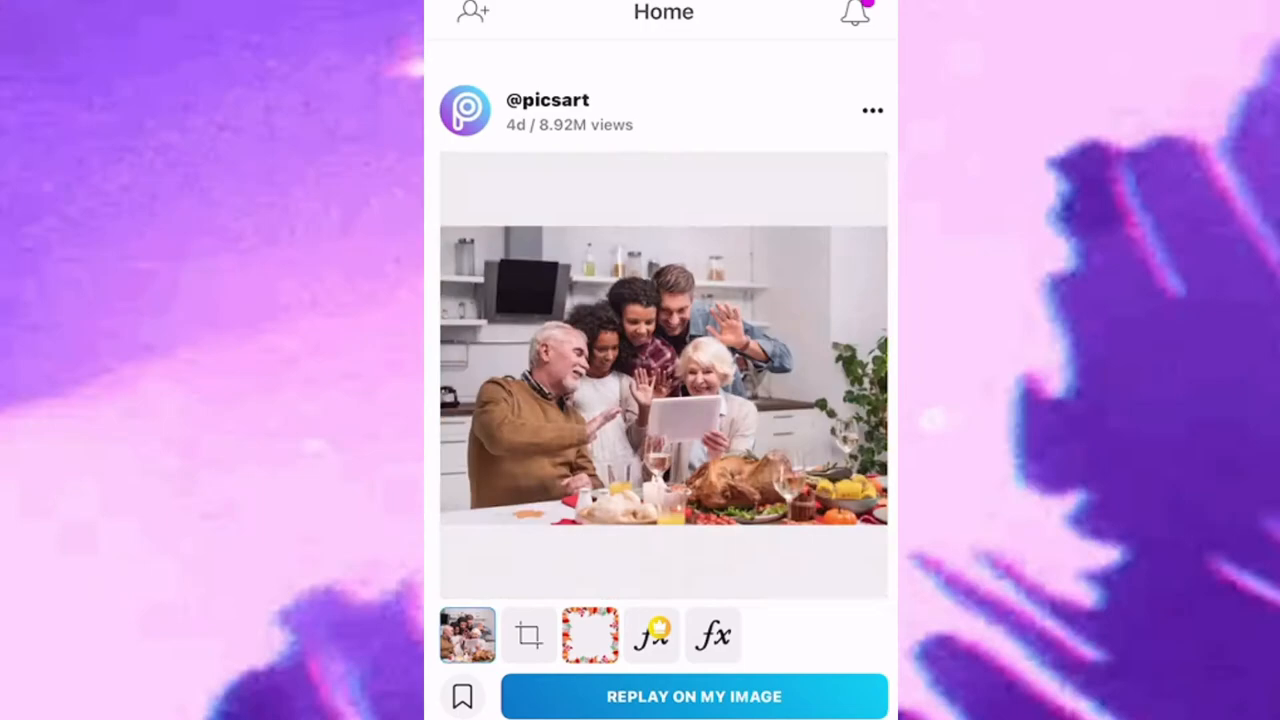
pyautogui.click(528, 636)
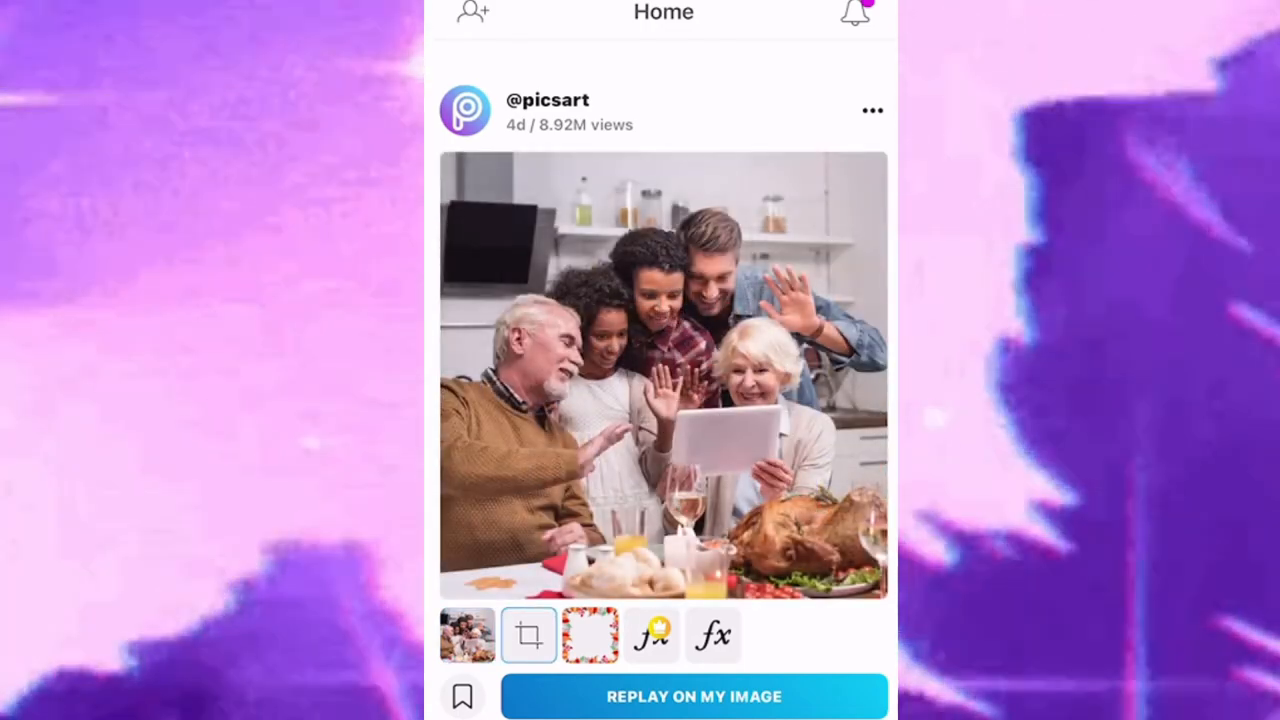
pyautogui.click(590, 636)
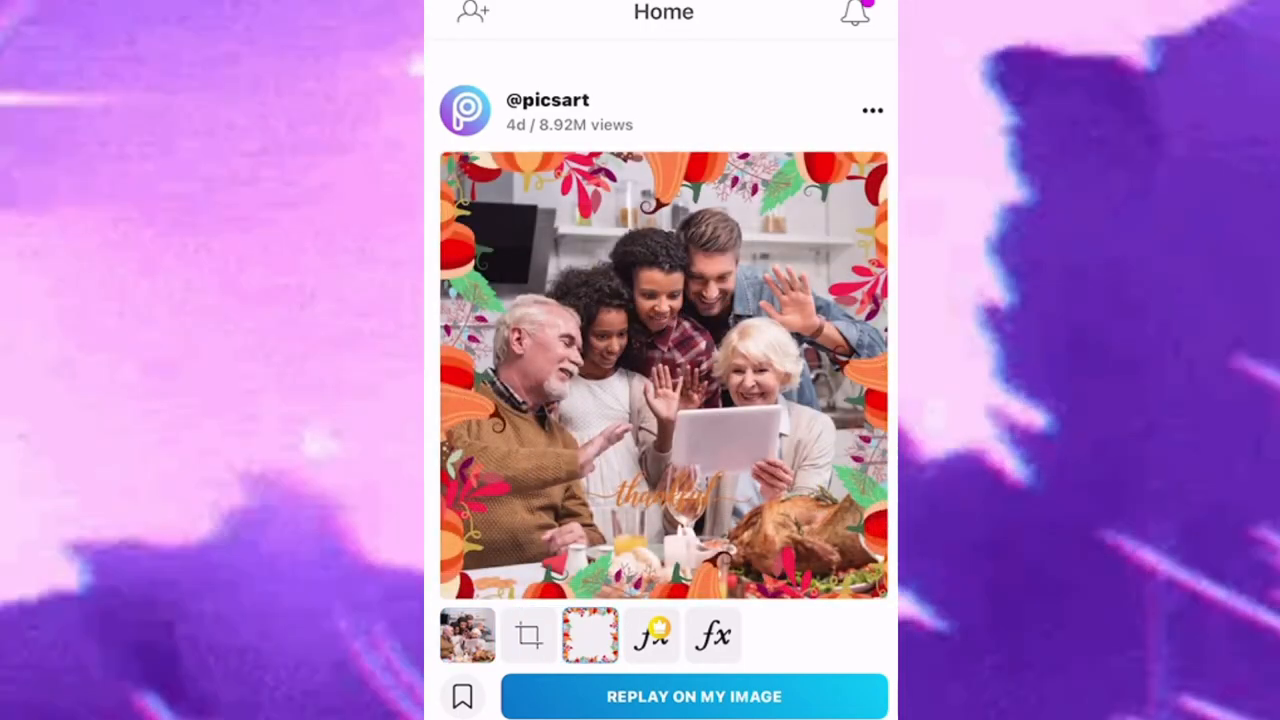
pyautogui.click(652, 636)
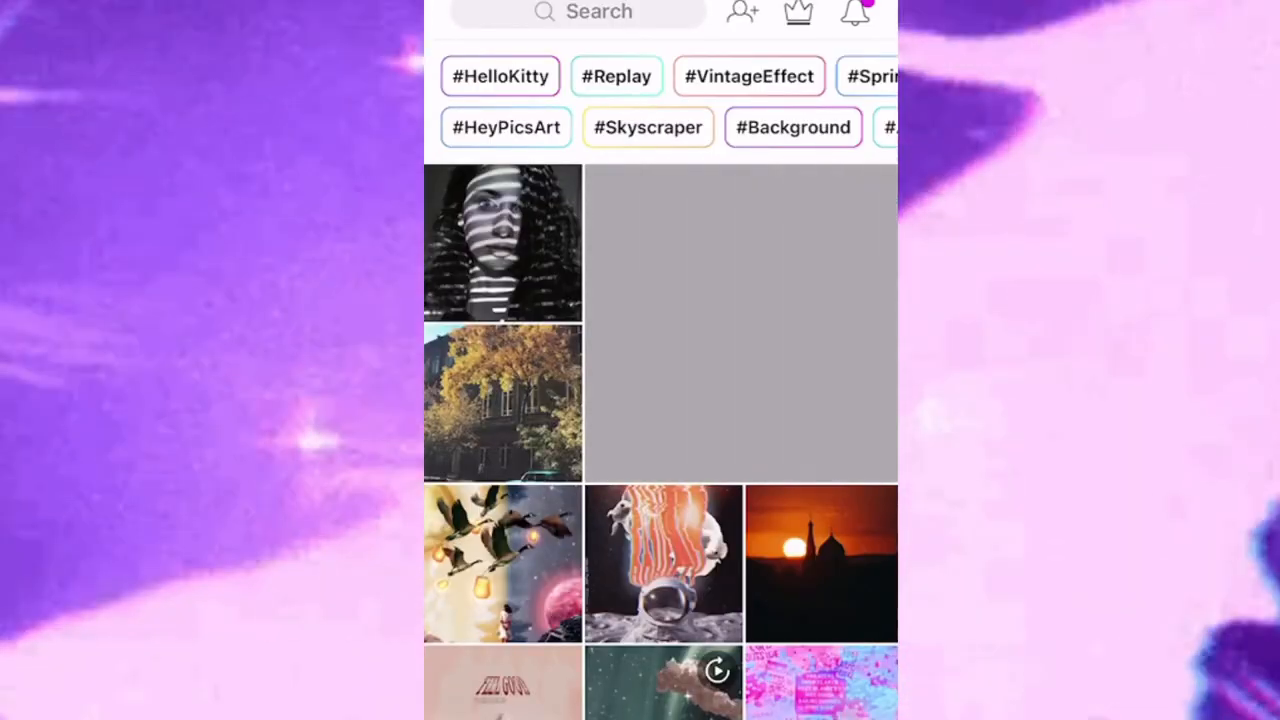
# Run a Stickers search for the recent term 'one piece'.
pyautogui.click(578, 12)
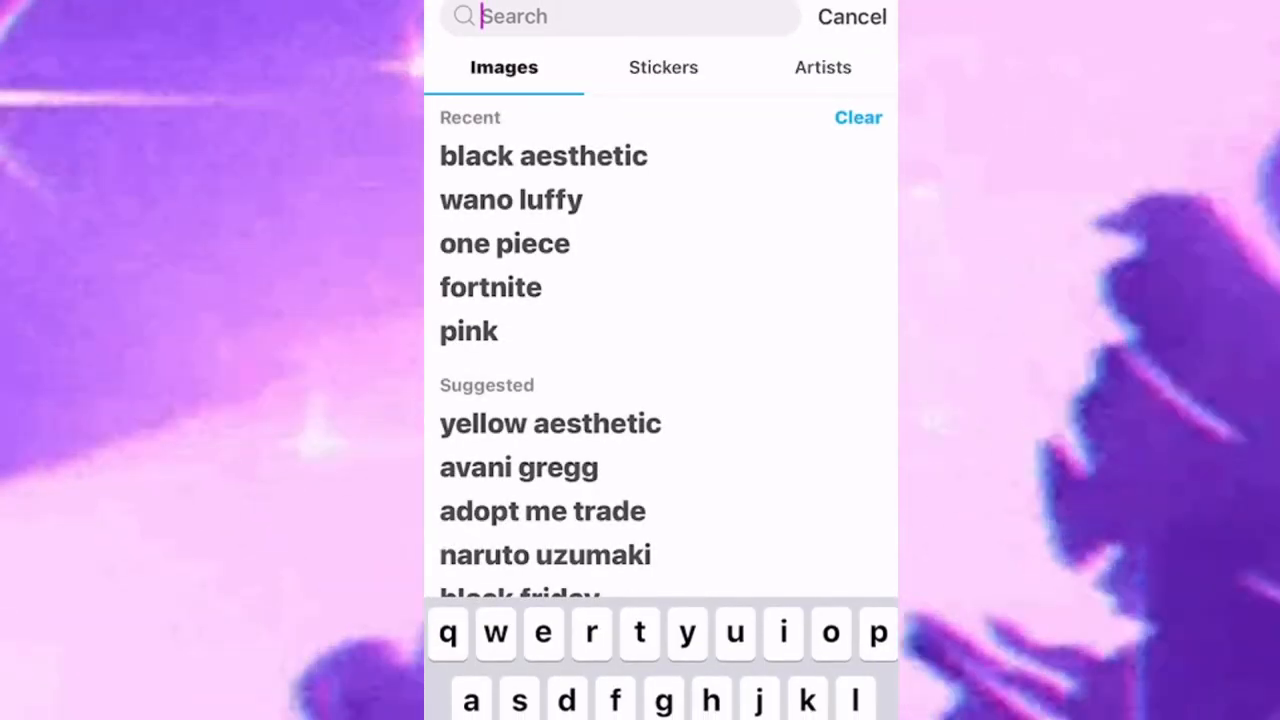
pyautogui.click(664, 68)
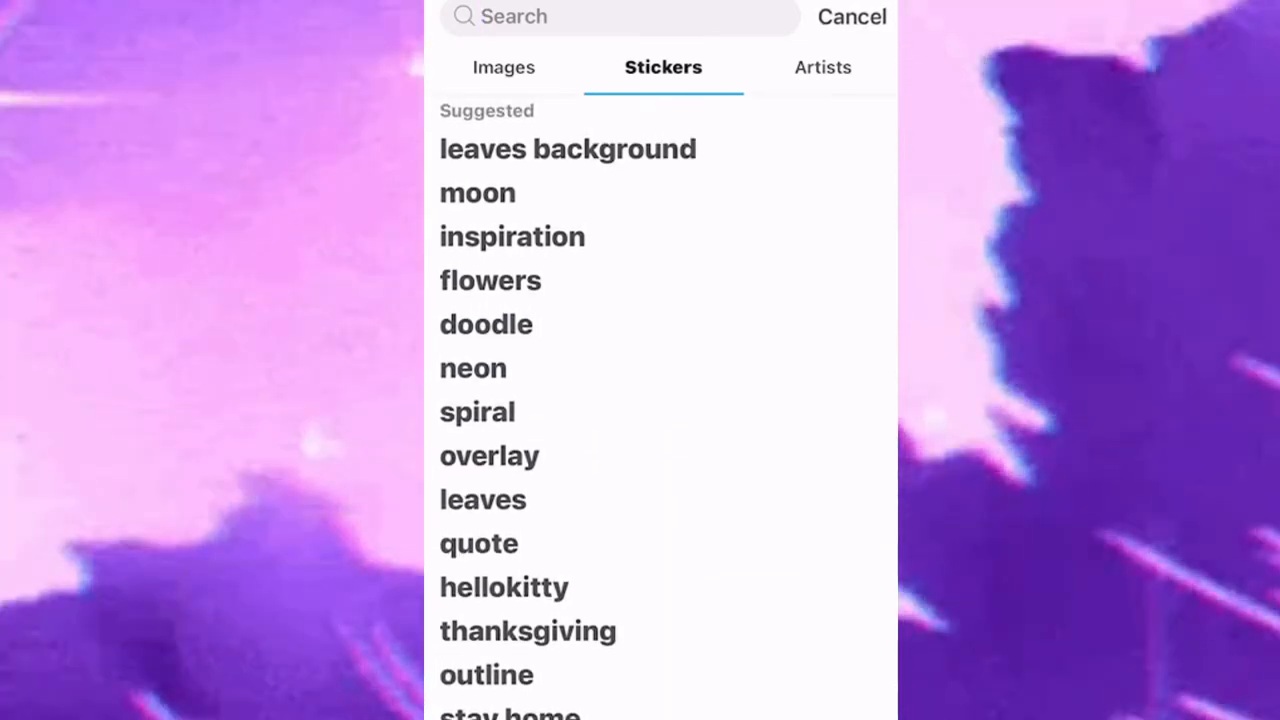
pyautogui.click(620, 16)
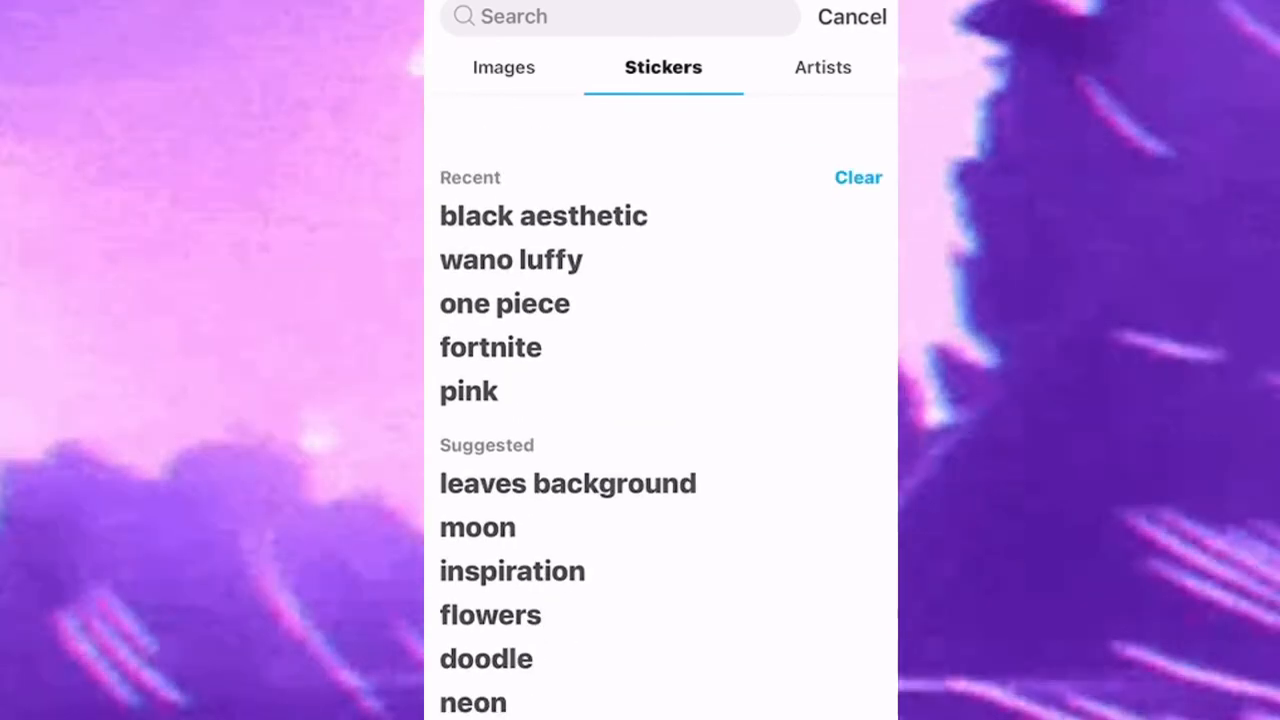
pyautogui.click(504, 304)
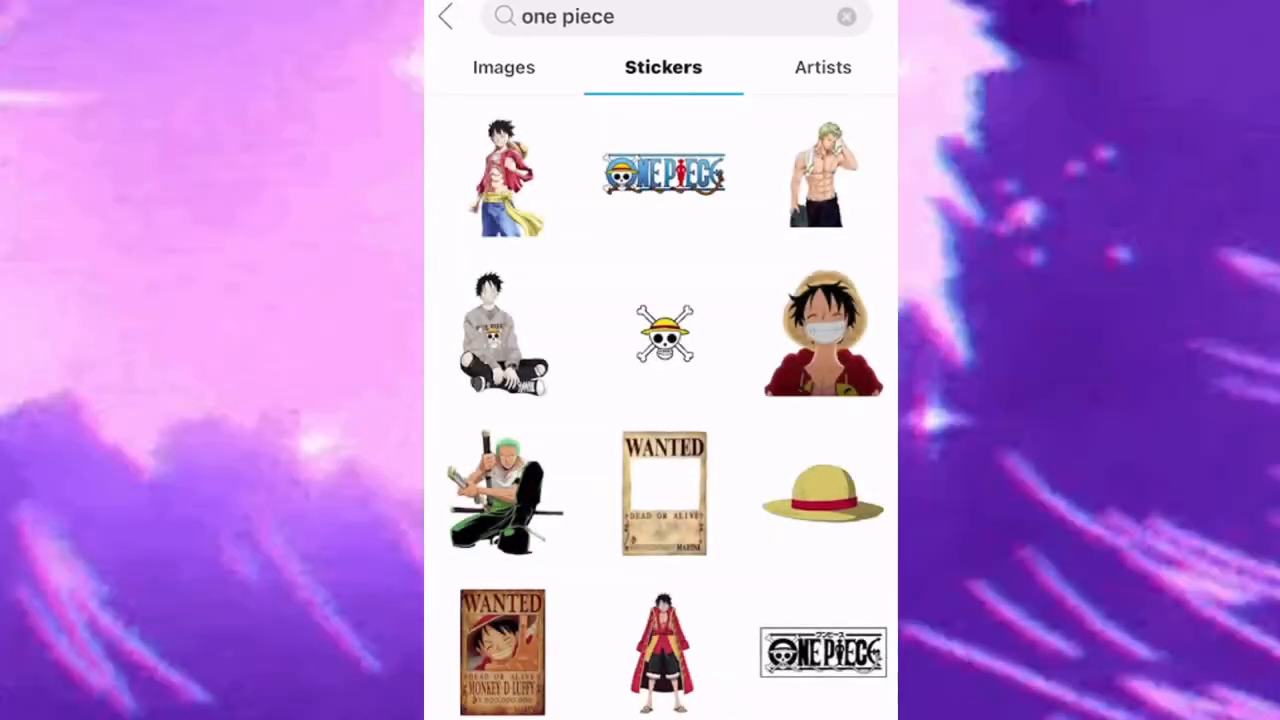
# Scroll the One Piece sticker results and open the fiery-fist Luffy sticker page.
pyautogui.scroll(-3)
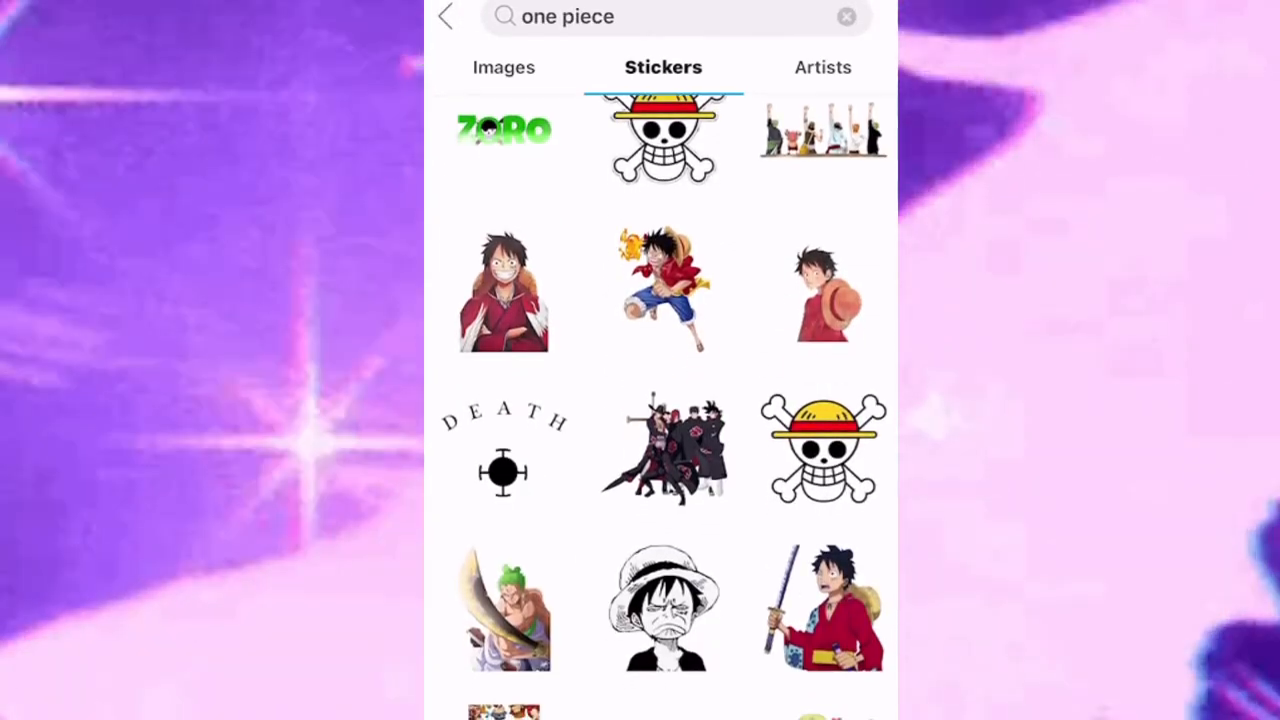
pyautogui.scroll(-3)
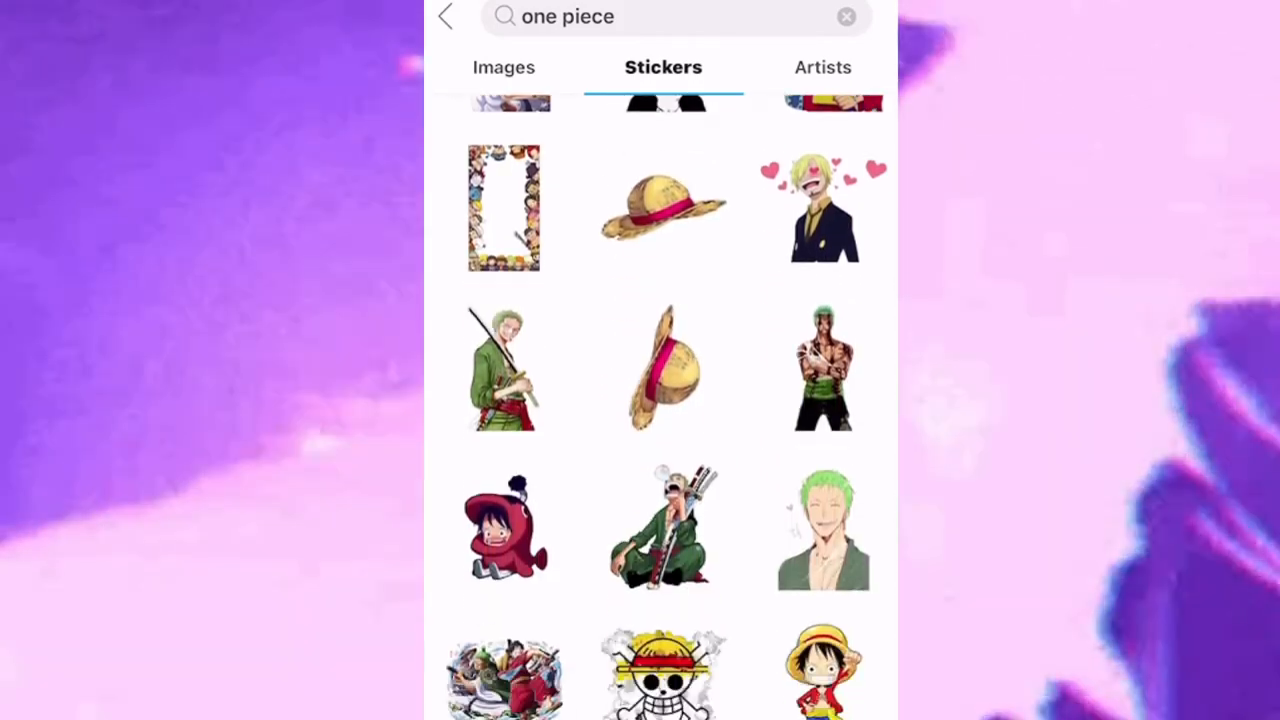
pyautogui.scroll(-3)
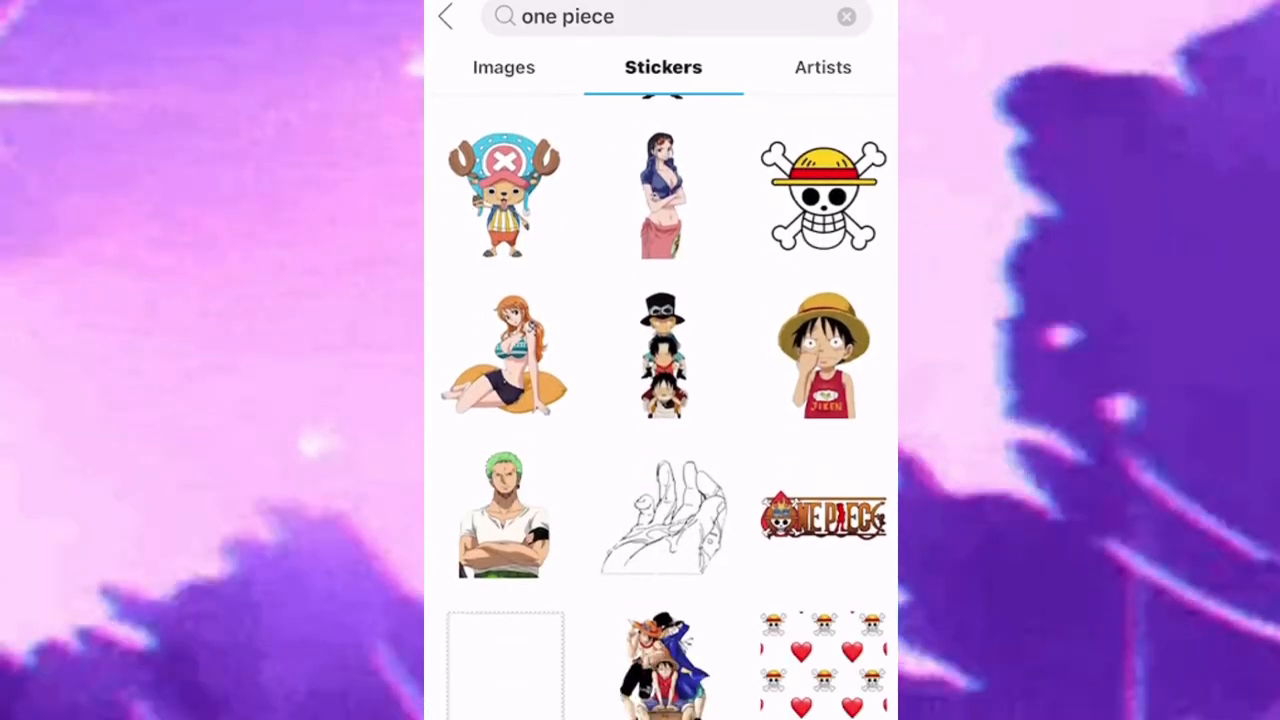
pyautogui.scroll(-3)
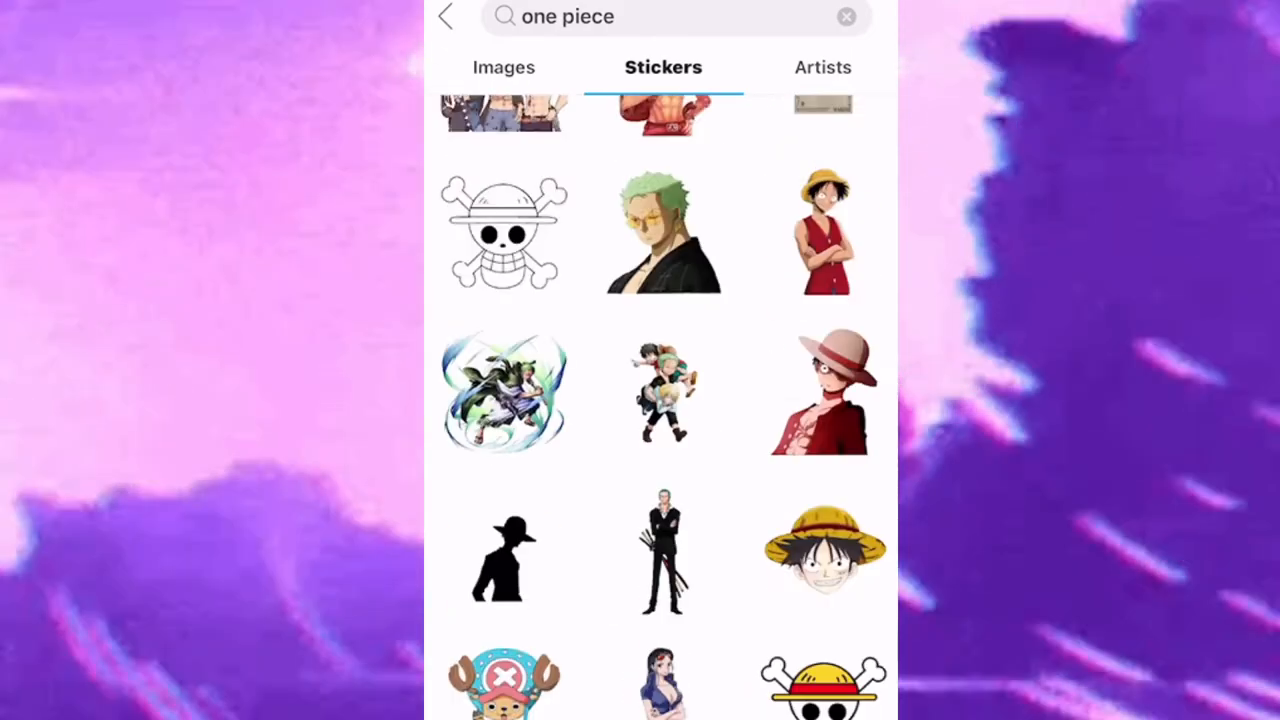
pyautogui.scroll(-3)
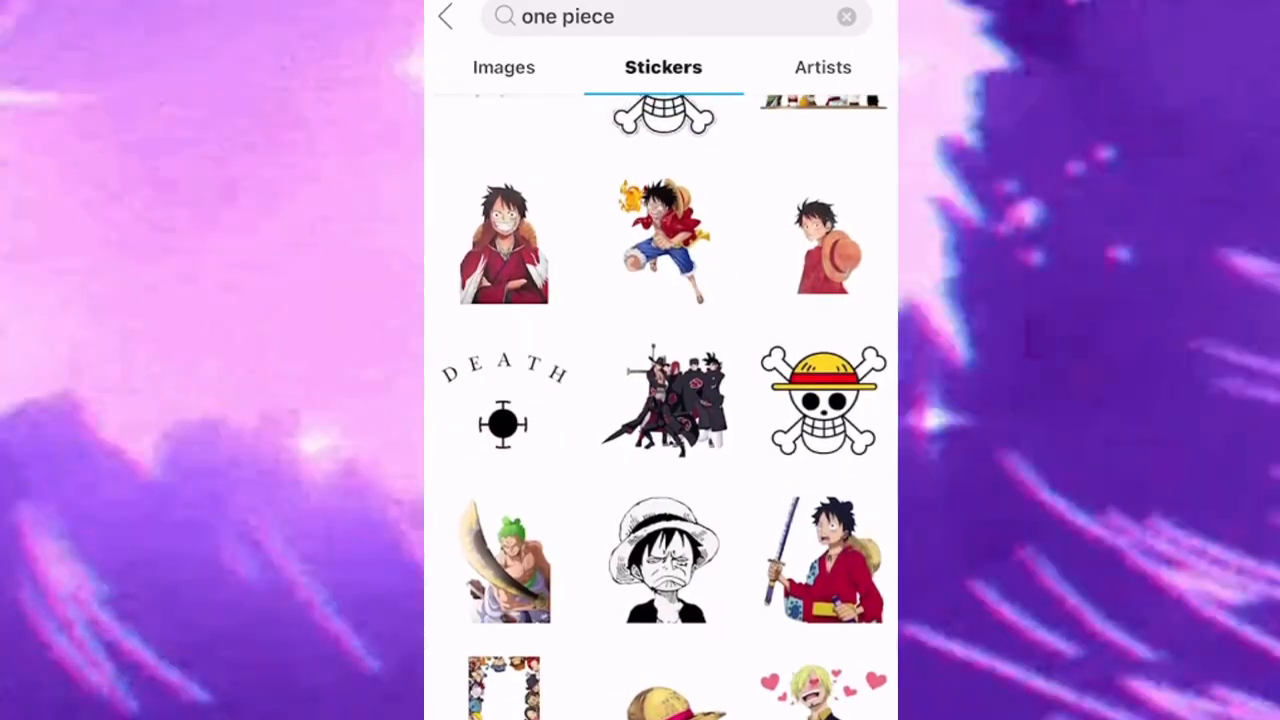
pyautogui.click(664, 240)
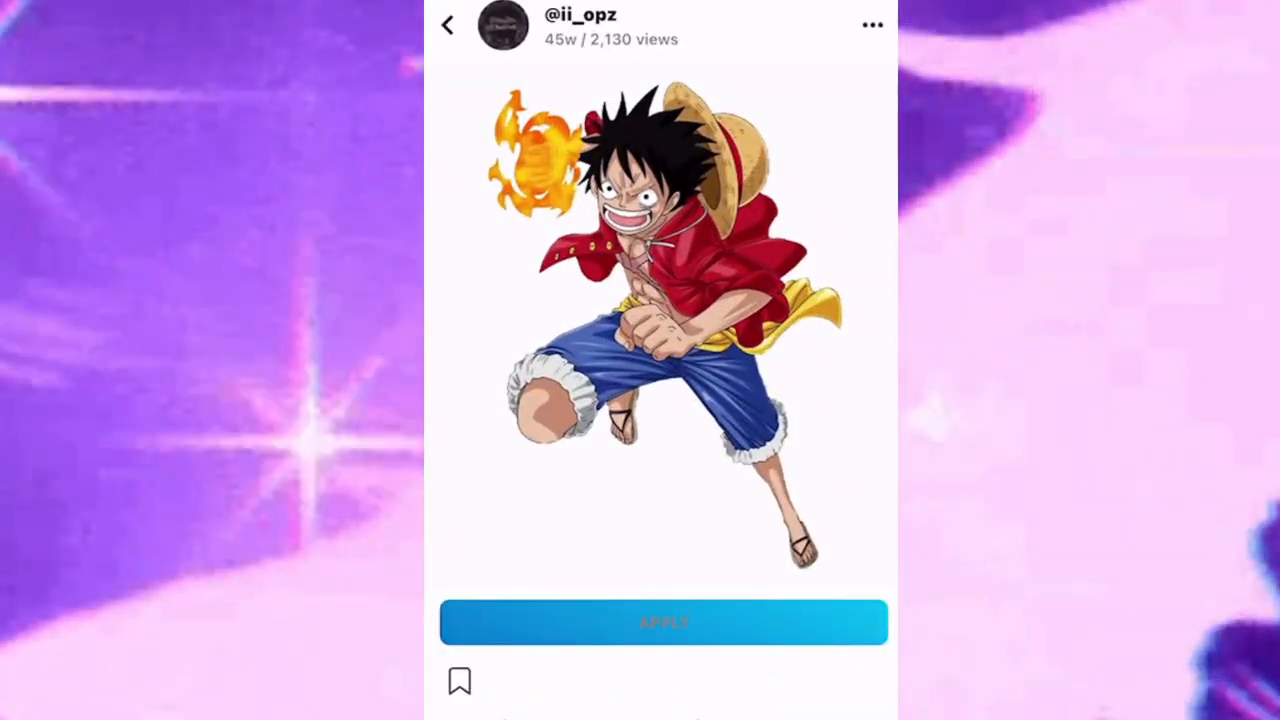
# Place the fiery-fist Luffy sticker on a transparent background and continue on to save the image.
pyautogui.click(664, 620)
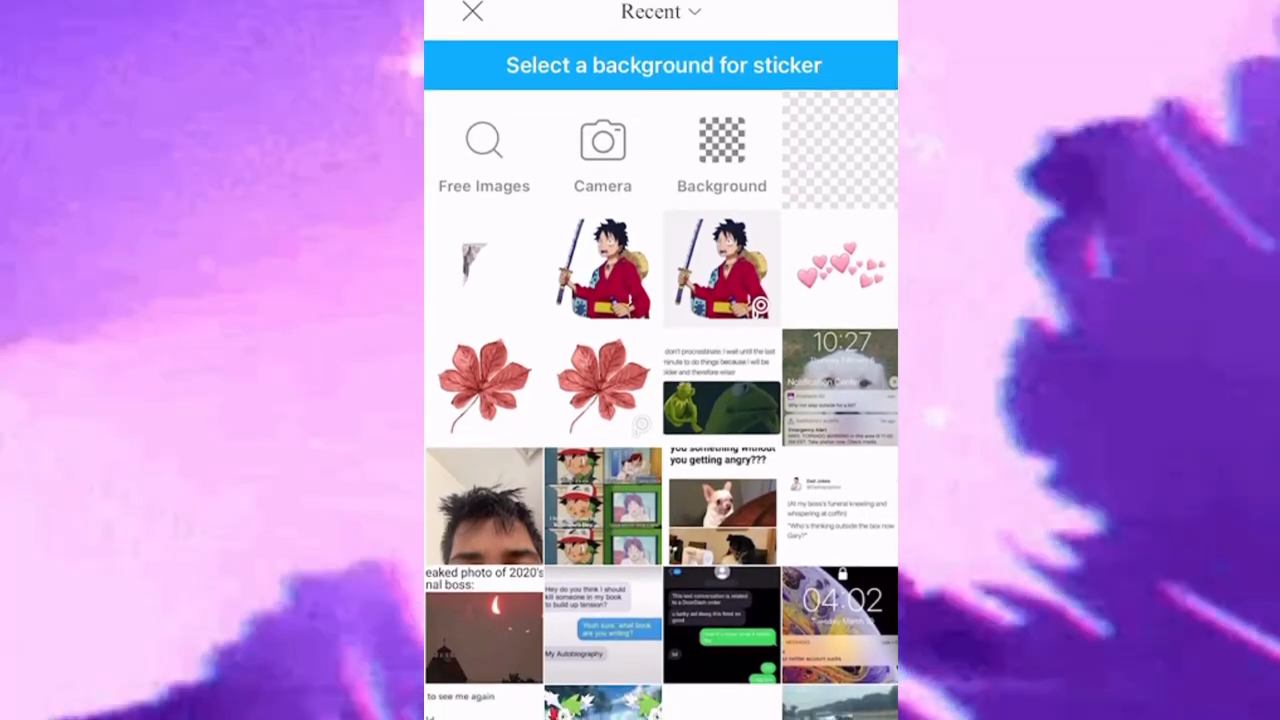
pyautogui.click(720, 150)
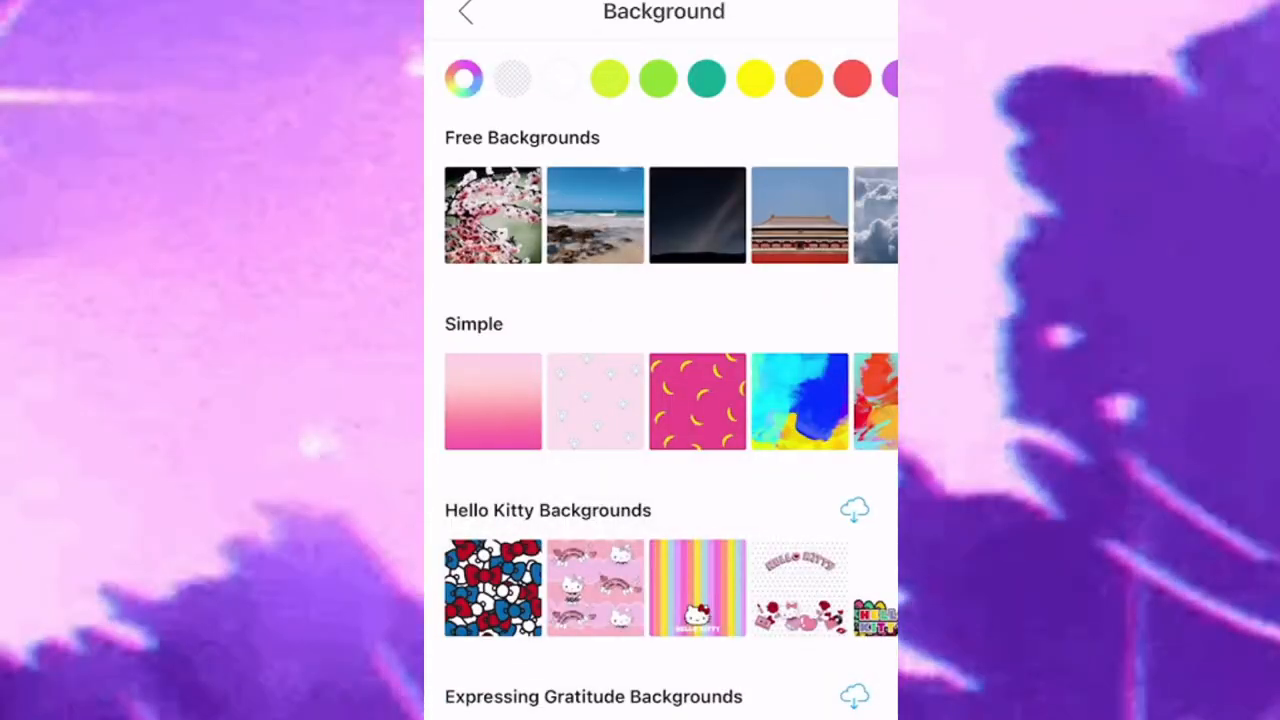
pyautogui.click(512, 78)
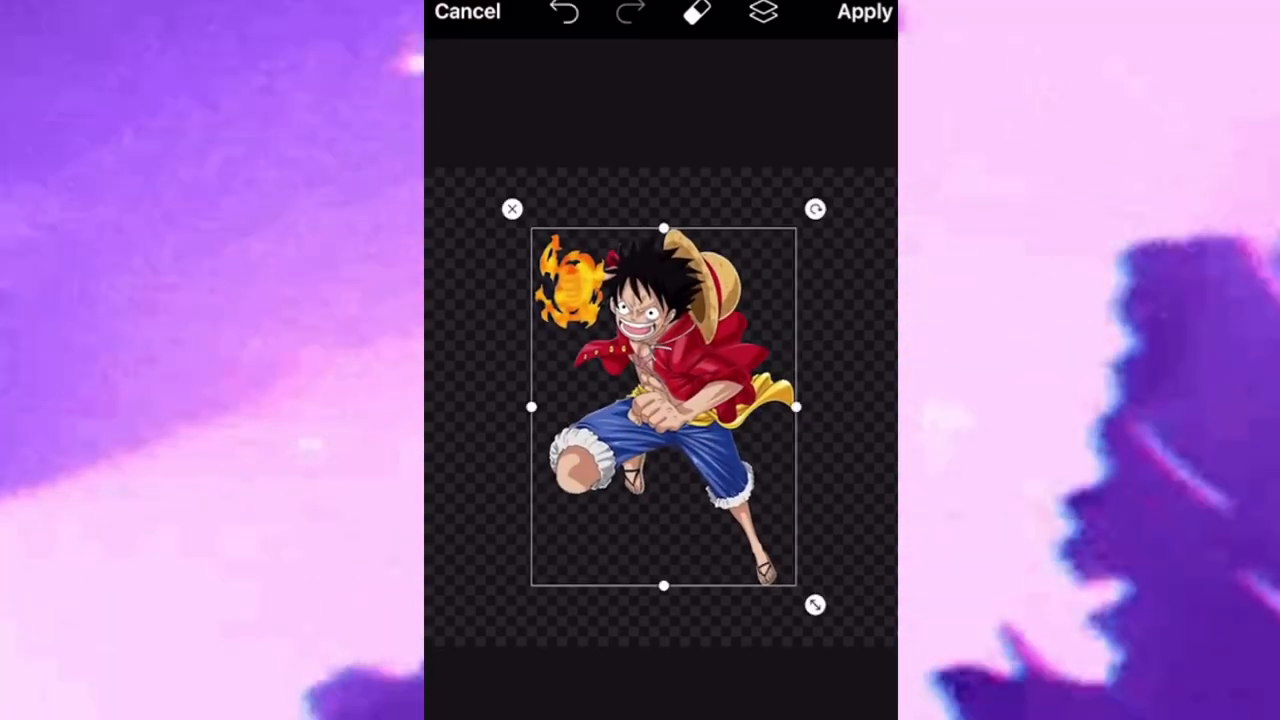
pyautogui.click(864, 12)
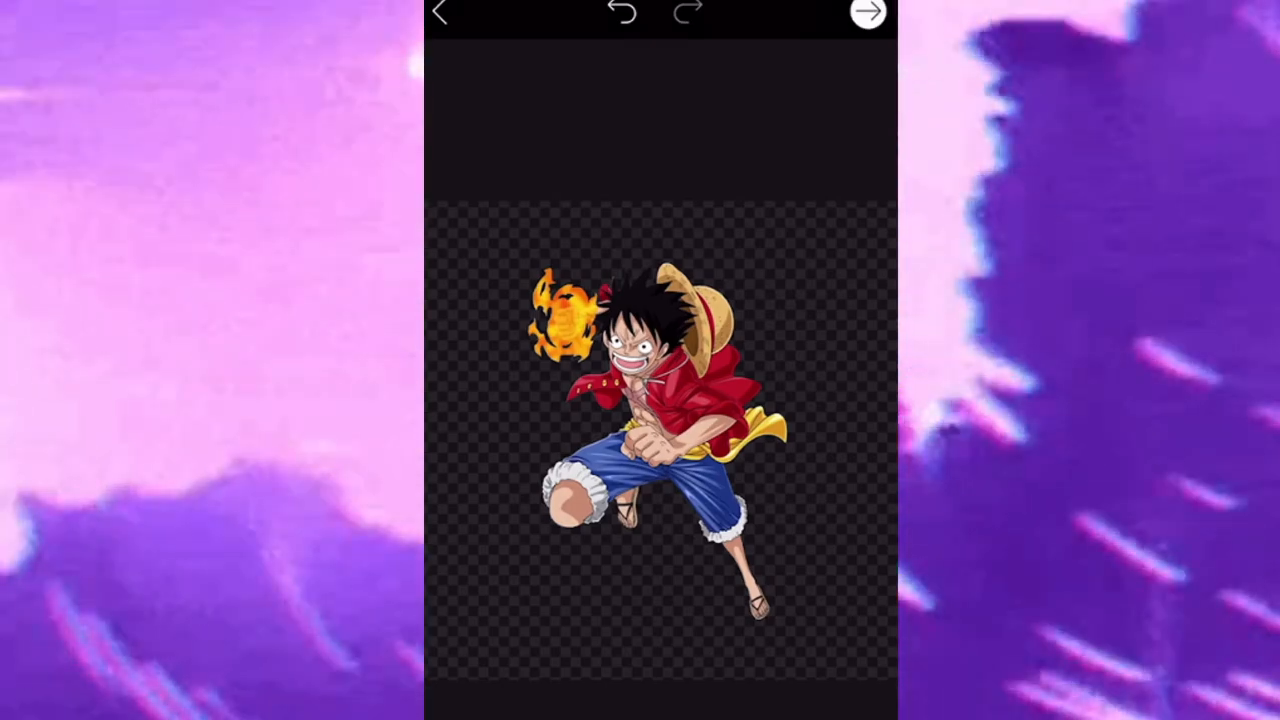
pyautogui.click(866, 12)
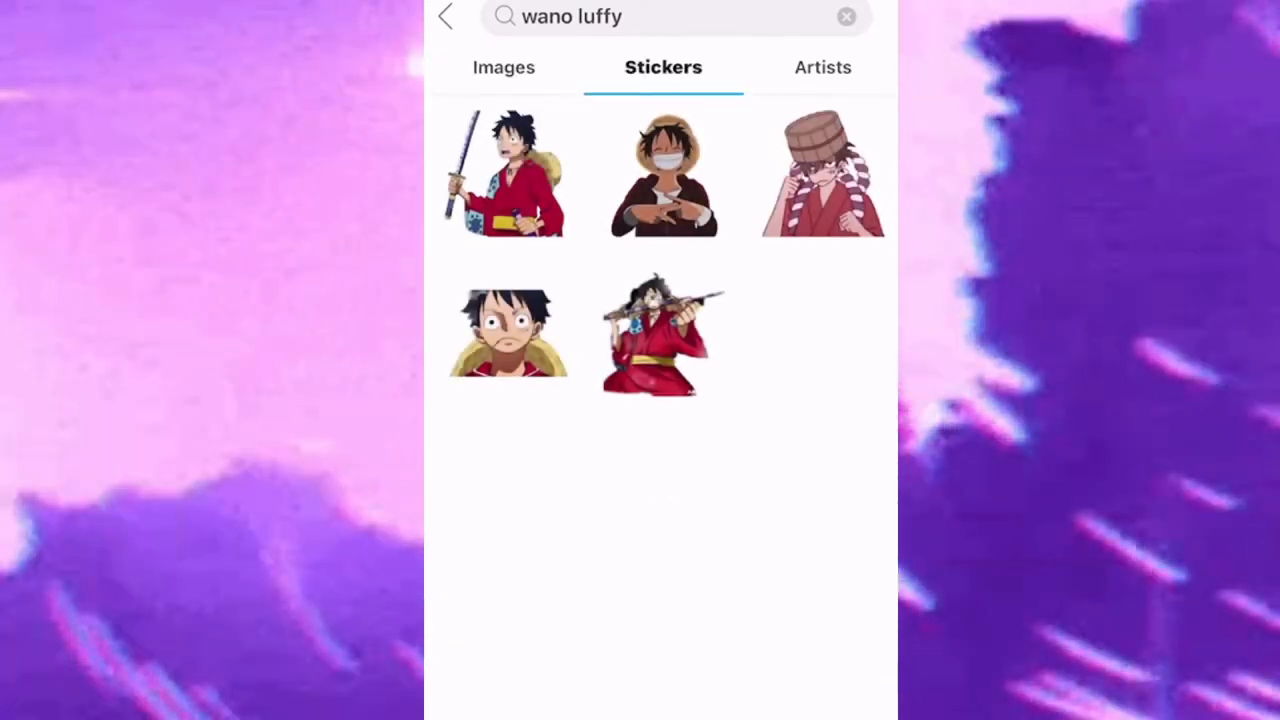
# Place the sword-wielding Wano Luffy sticker on a transparent background and continue on to save it.
pyautogui.click(508, 172)
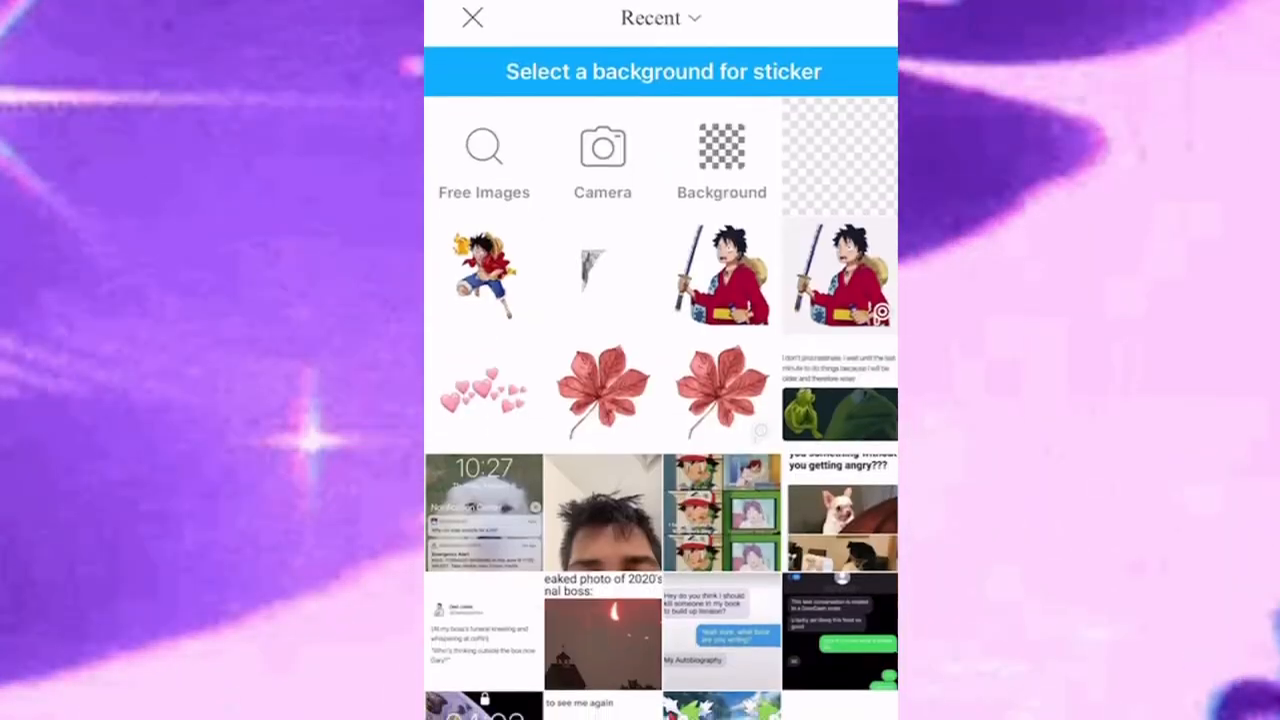
pyautogui.click(720, 156)
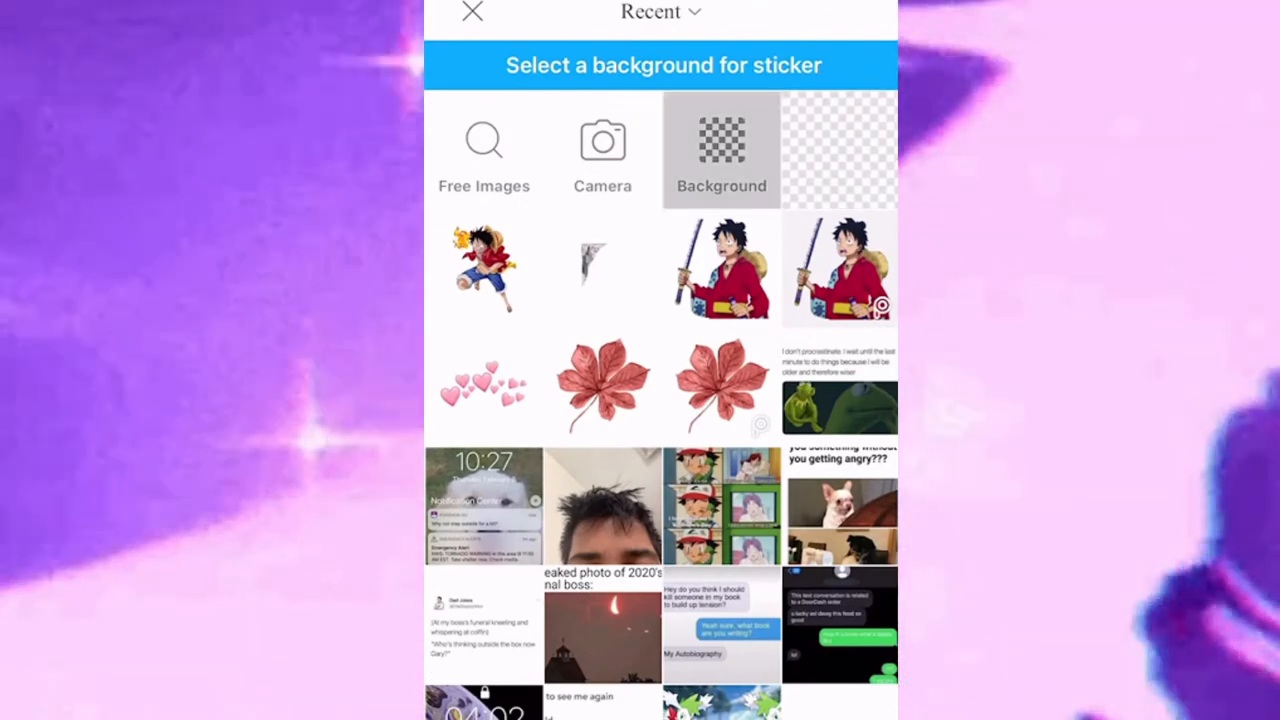
pyautogui.click(720, 150)
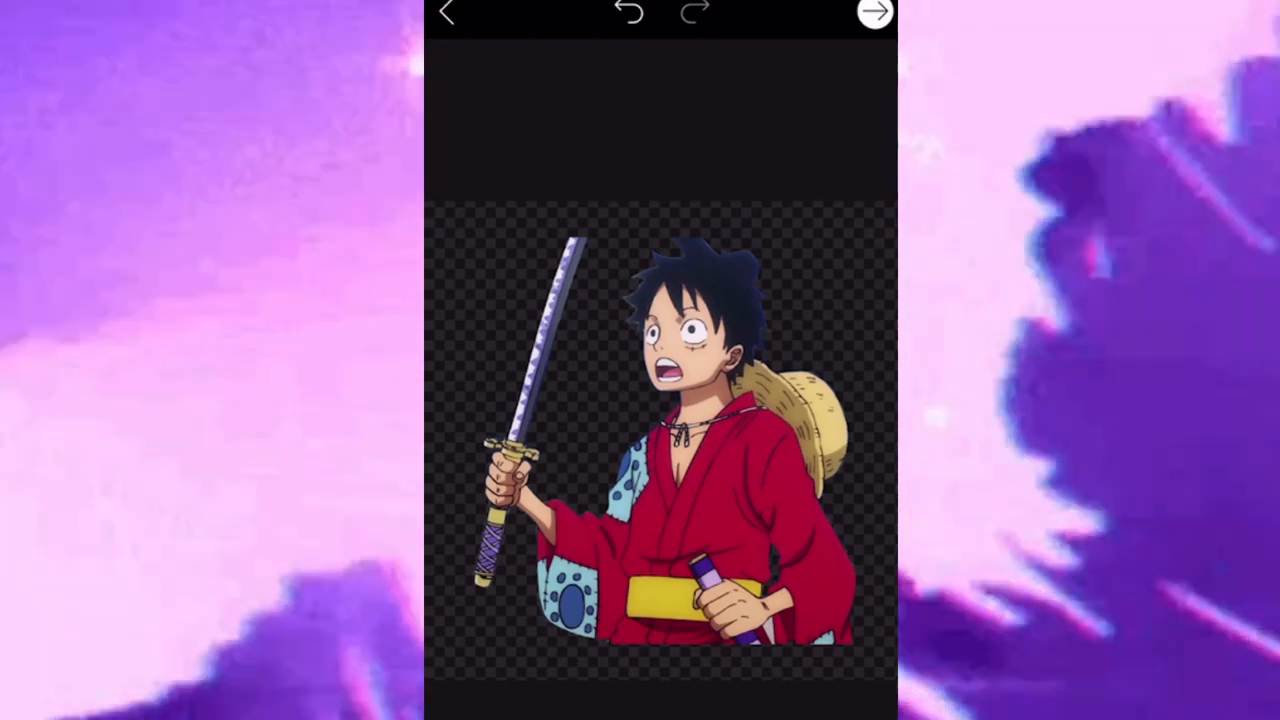
pyautogui.click(872, 12)
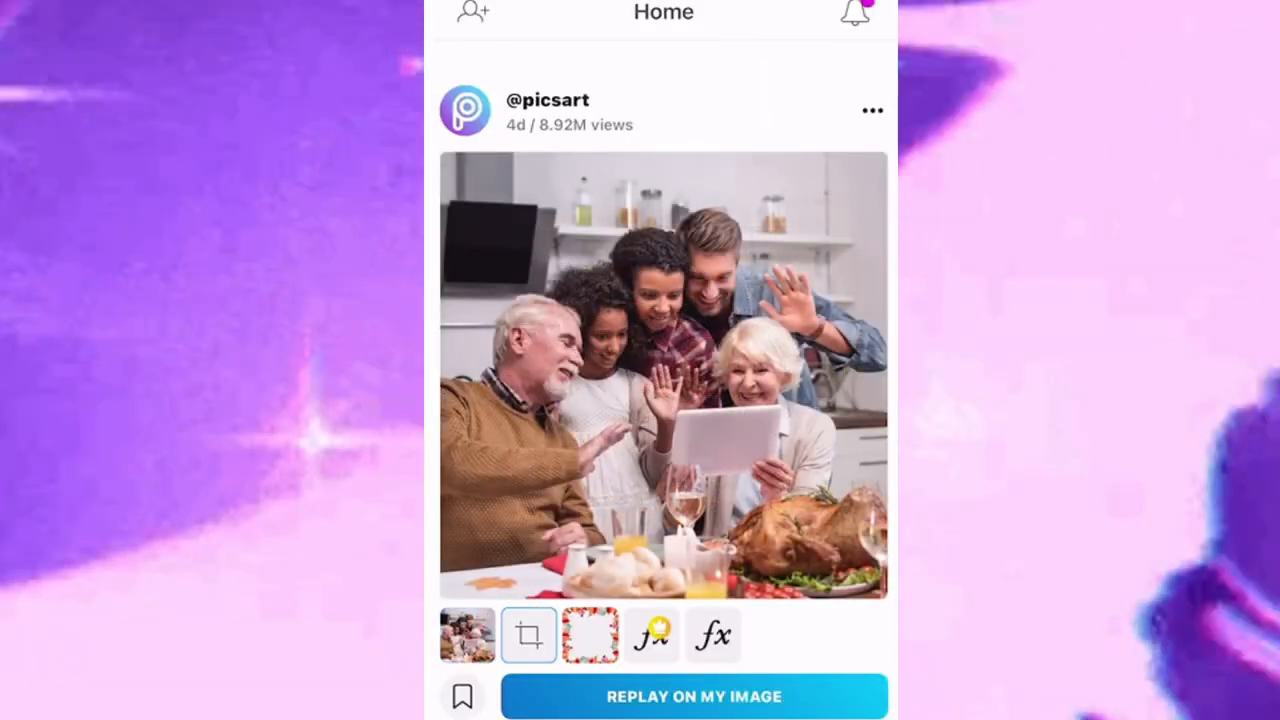
# Preview the replay steps, then load the saved fiery-fist Luffy image from recent Photos.
pyautogui.click(590, 636)
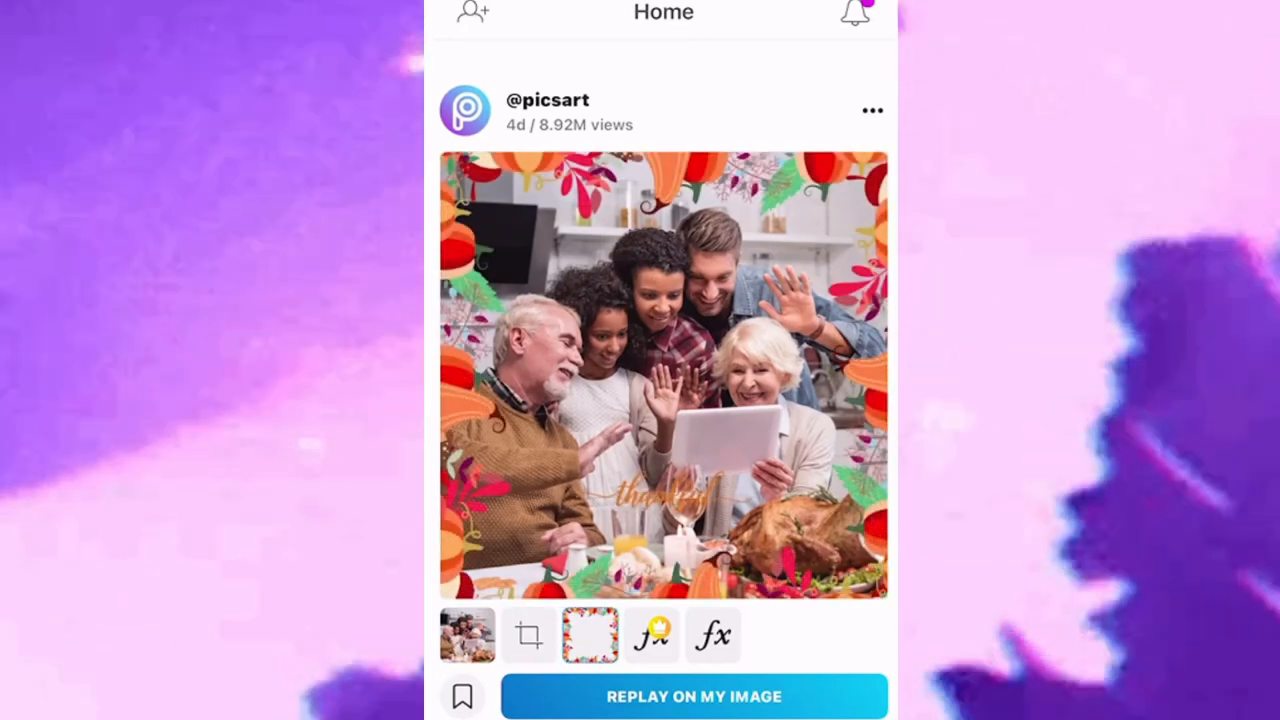
pyautogui.click(652, 636)
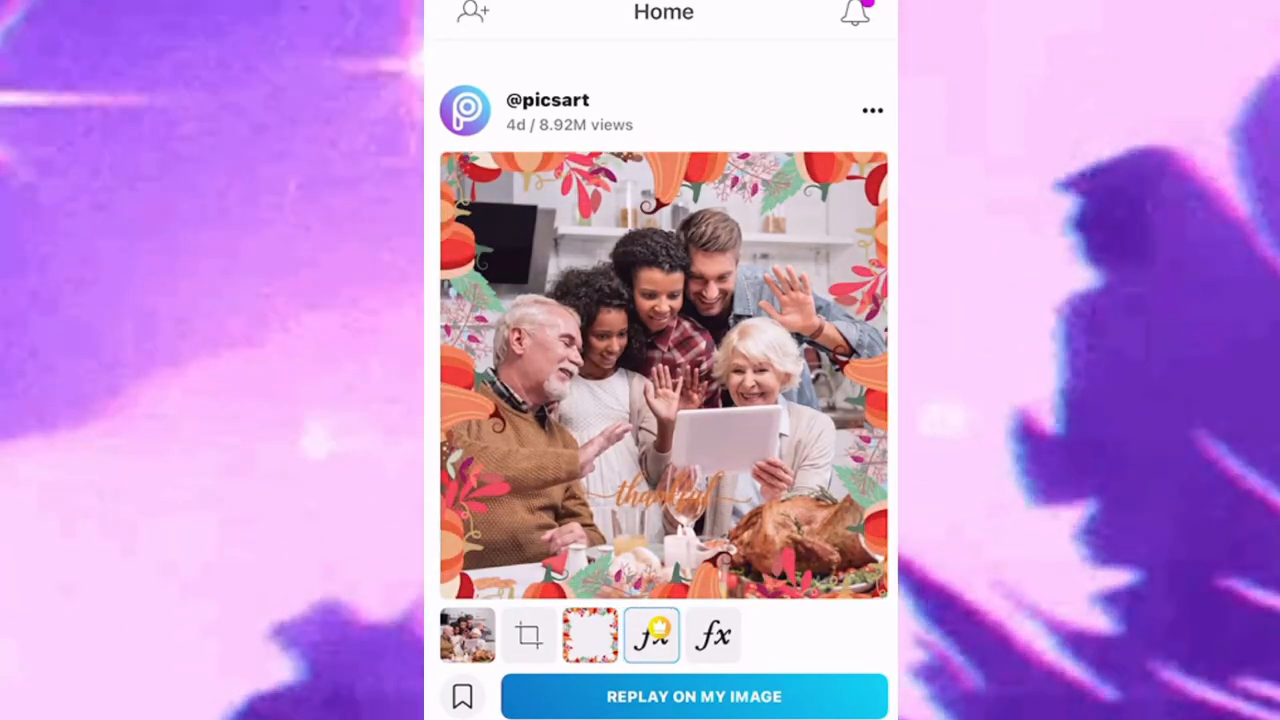
pyautogui.click(712, 636)
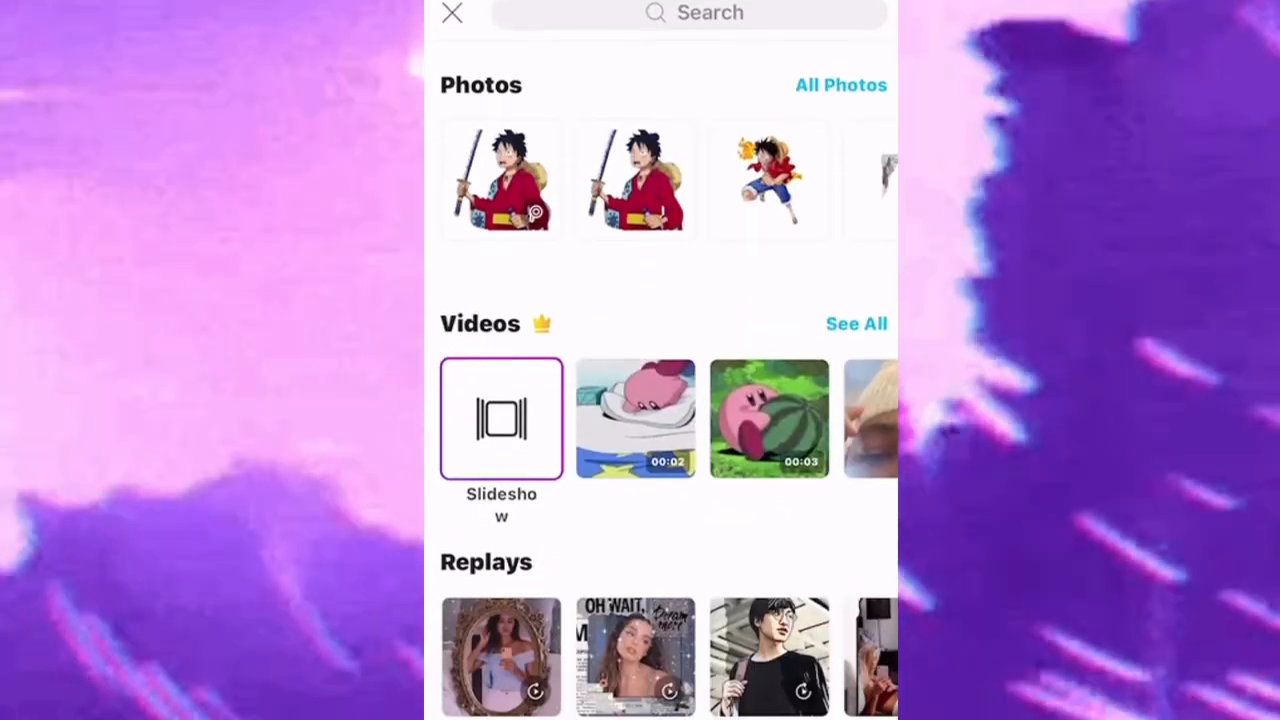
pyautogui.hscroll(-3)
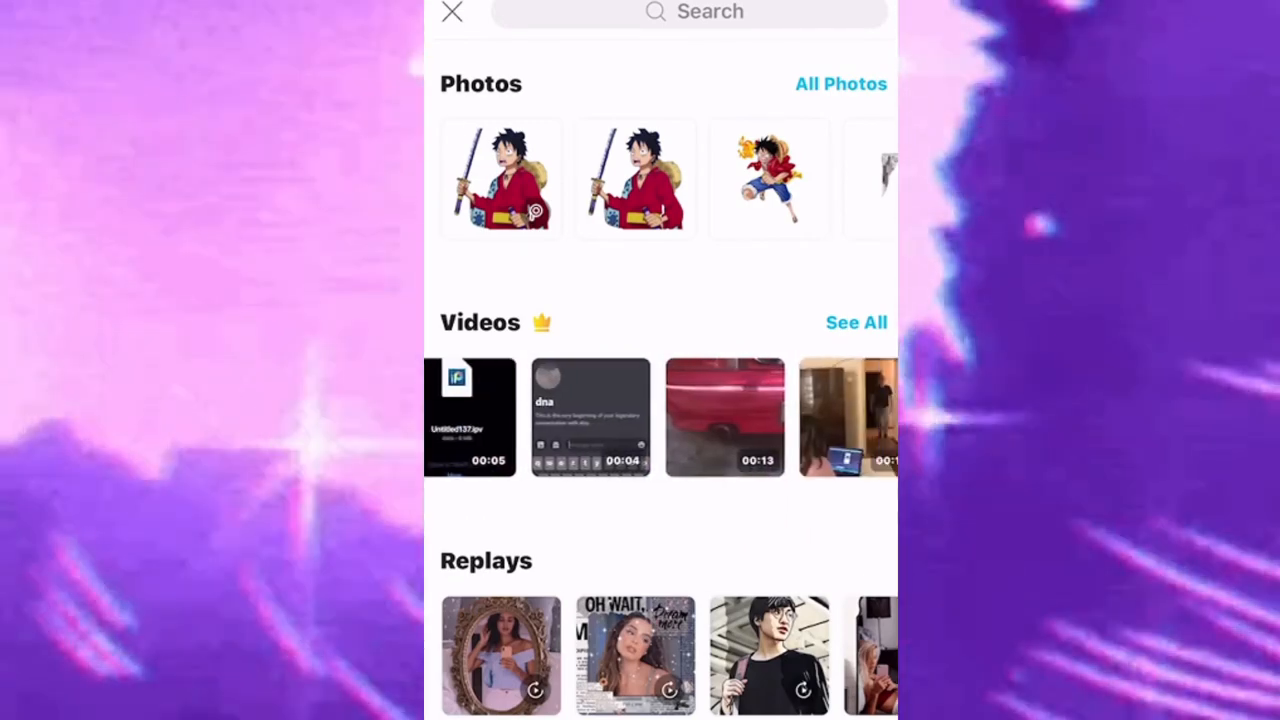
pyautogui.click(768, 178)
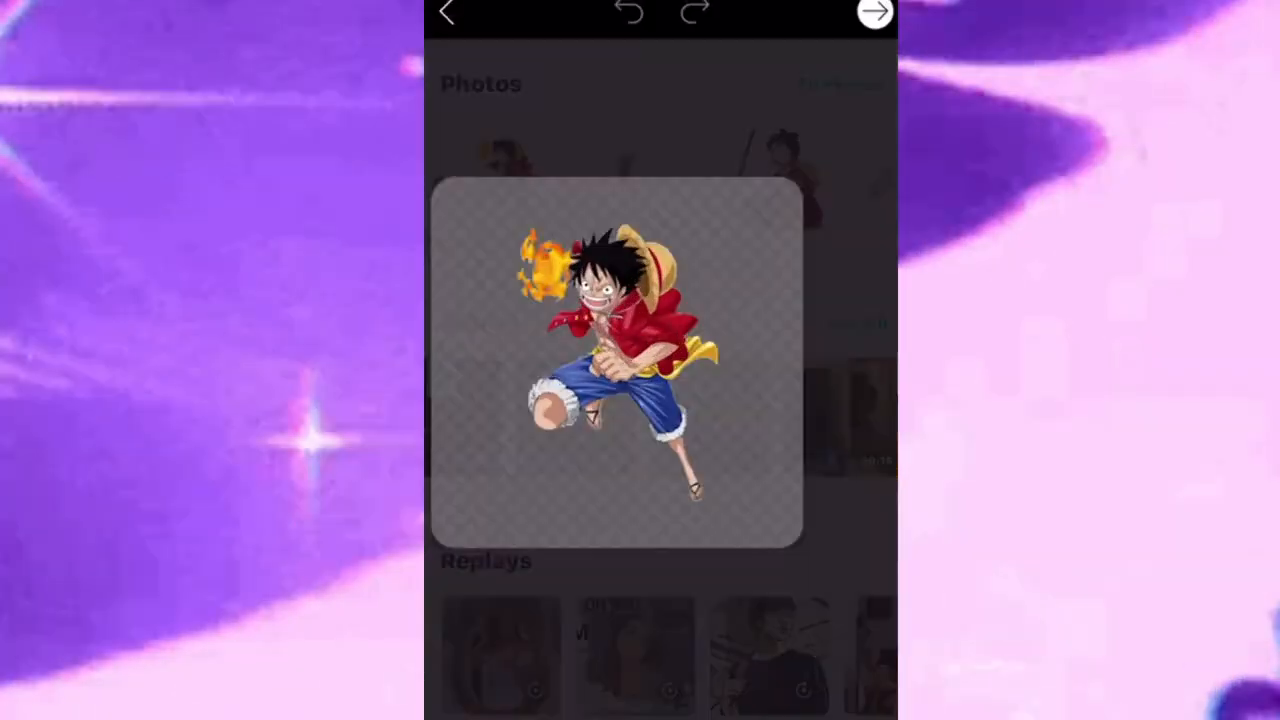